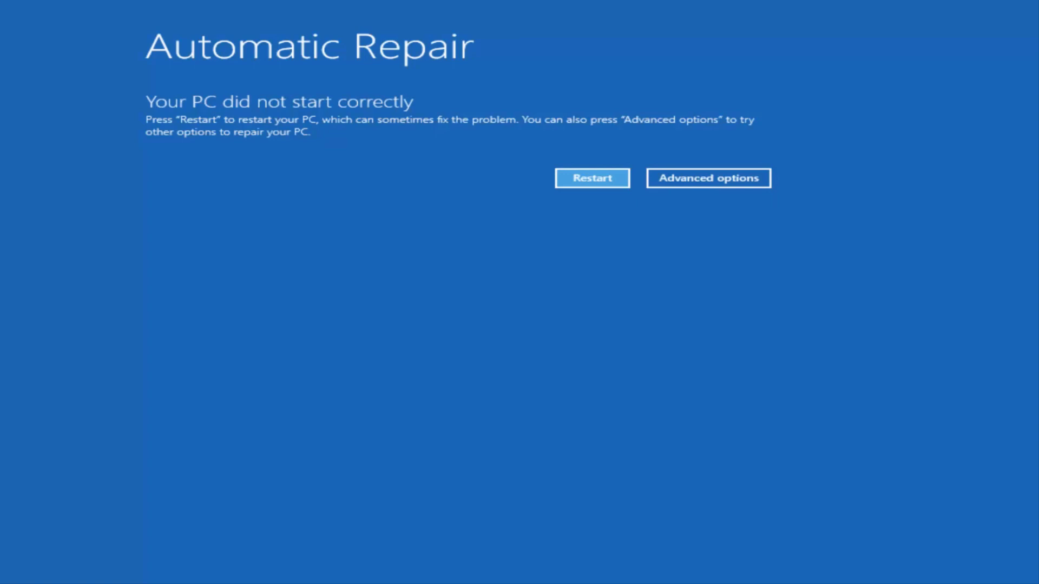
pyautogui.moveTo(176, 118)
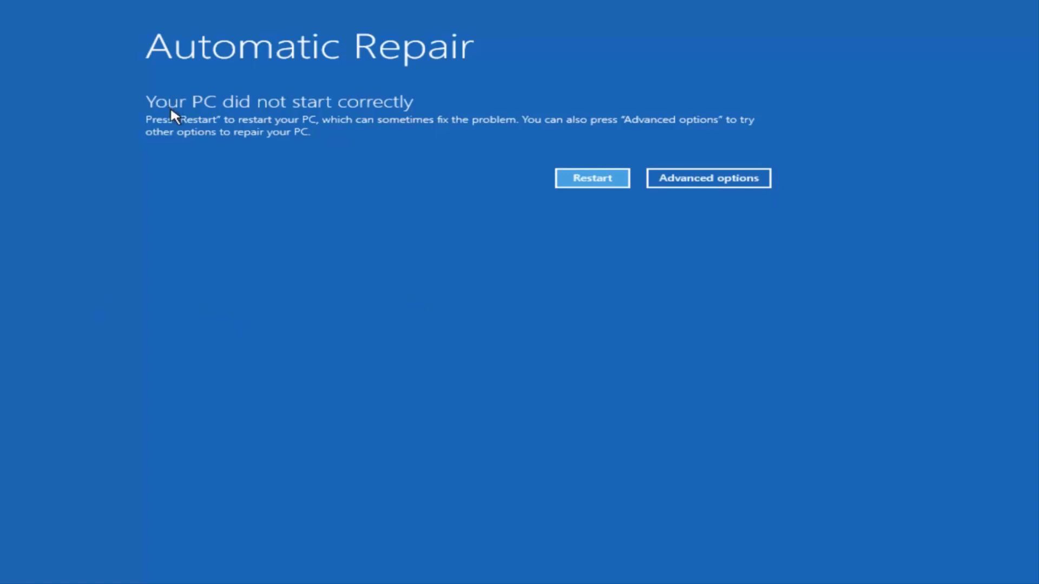
pyautogui.moveTo(351, 111)
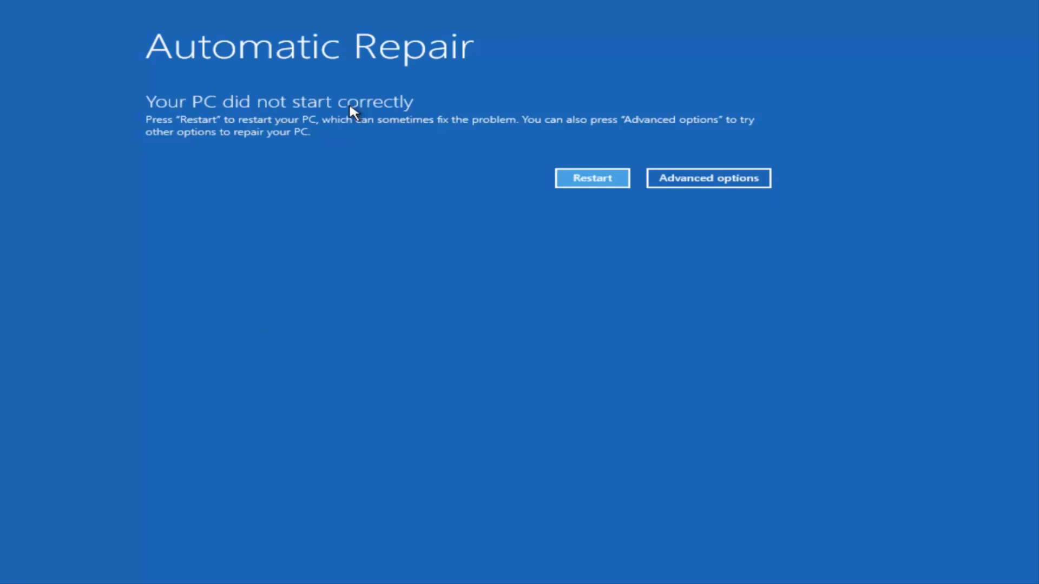
pyautogui.moveTo(659, 203)
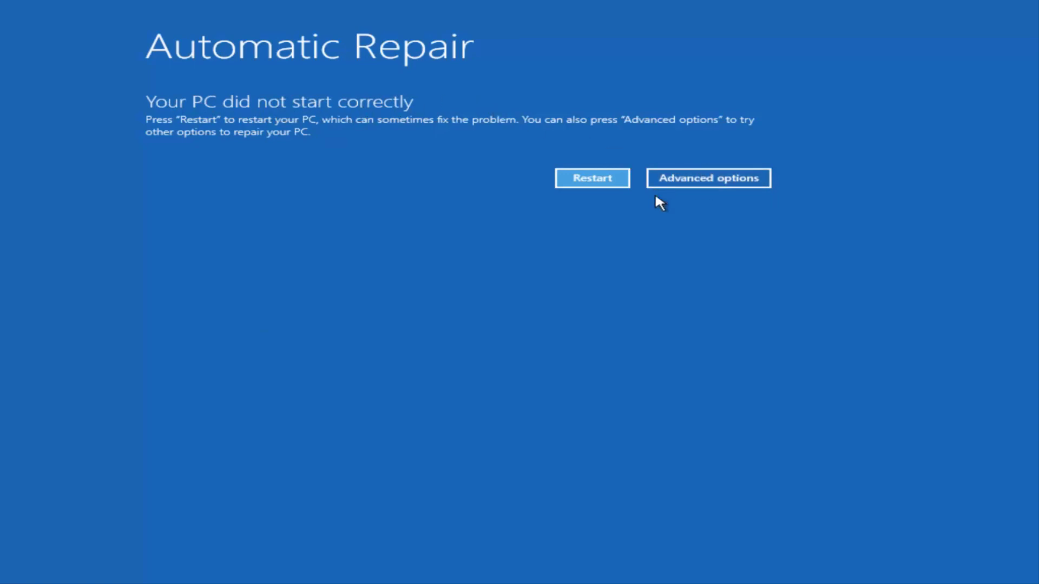
# Go through Advanced options and Troubleshoot to launch the recovery Command Prompt
pyautogui.click(708, 178)
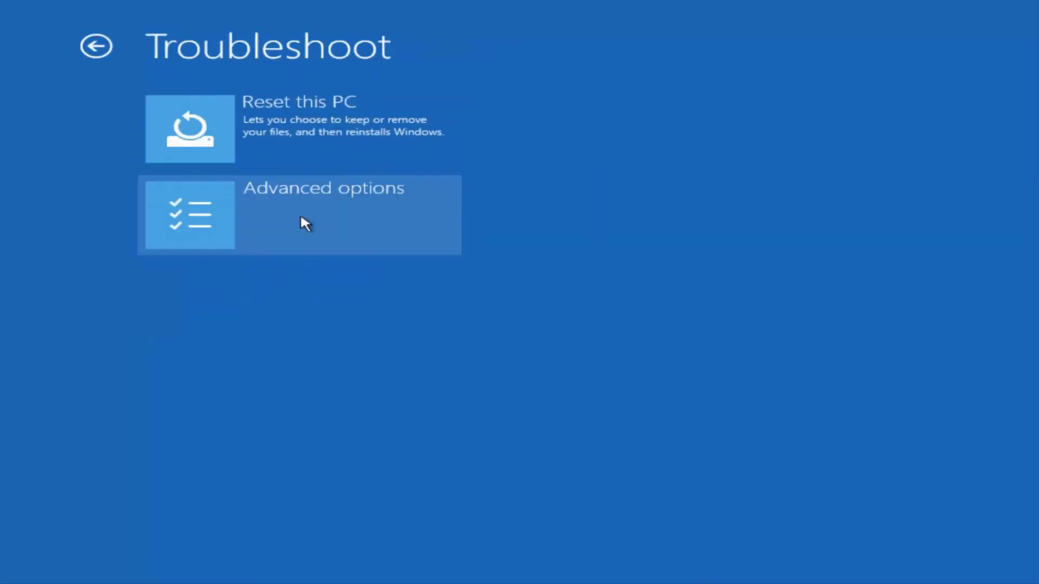
pyautogui.click(298, 215)
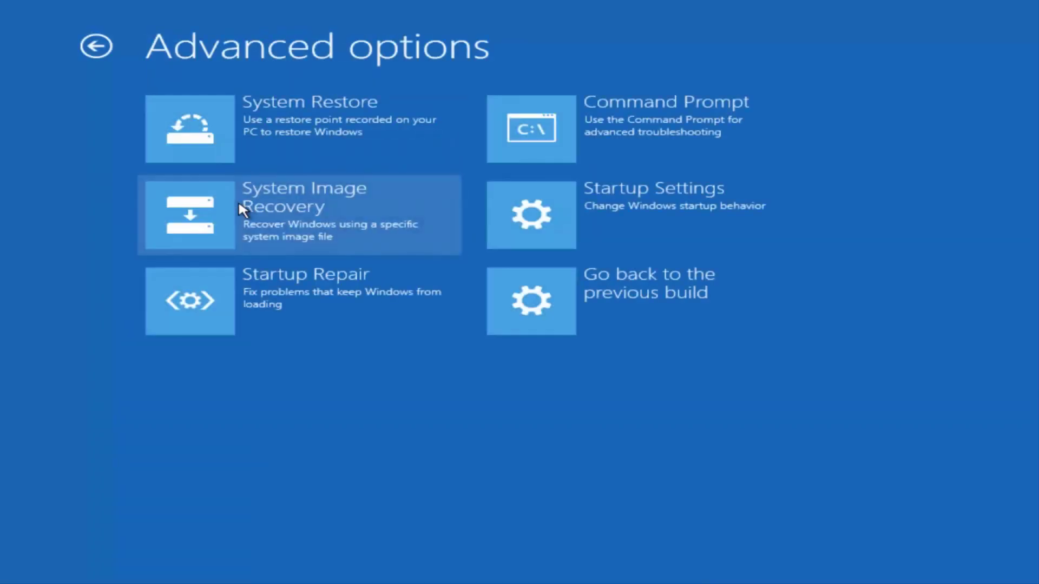
pyautogui.moveTo(602, 147)
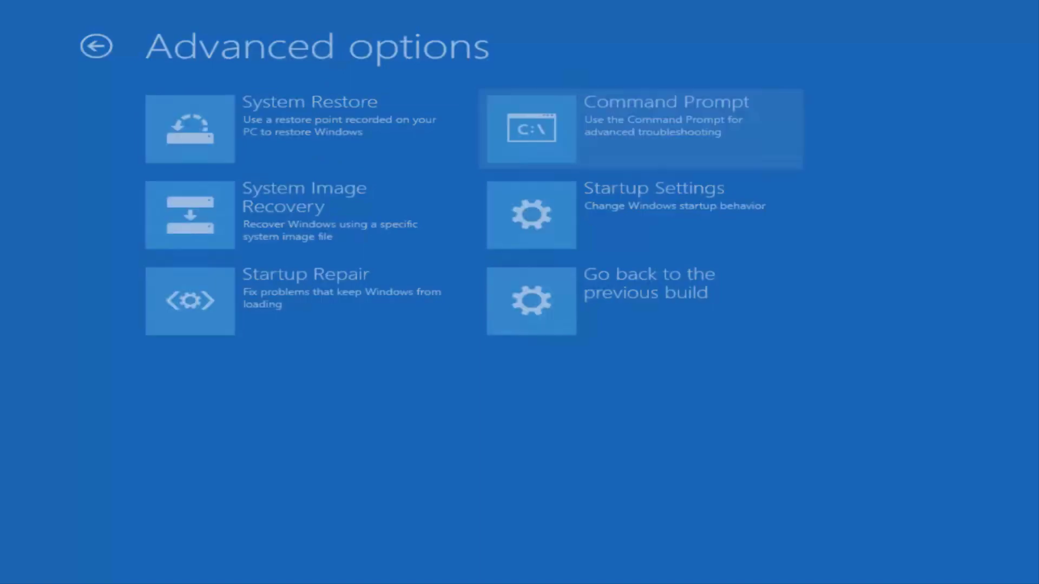
pyautogui.click(638, 129)
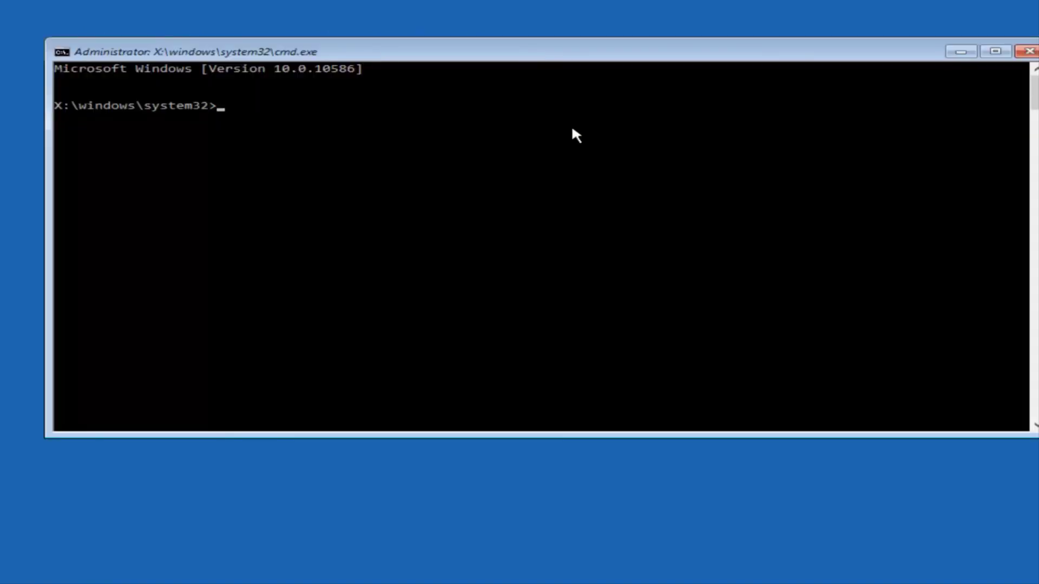
# Switch to drive C: and run dir to list PerfLogs, Program Files, Users and Windows
pyautogui.write('c')
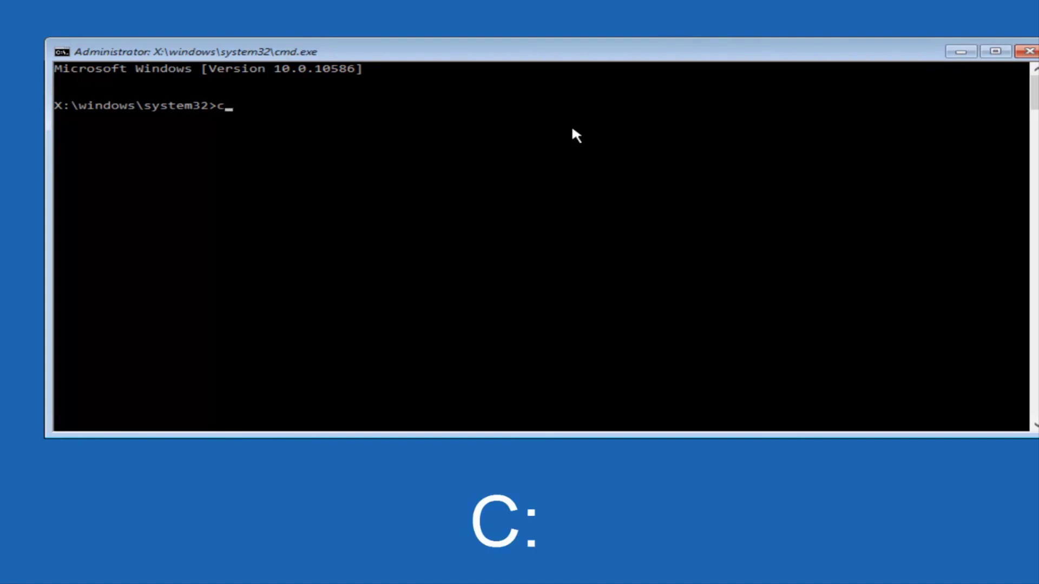
pyautogui.press('Return')
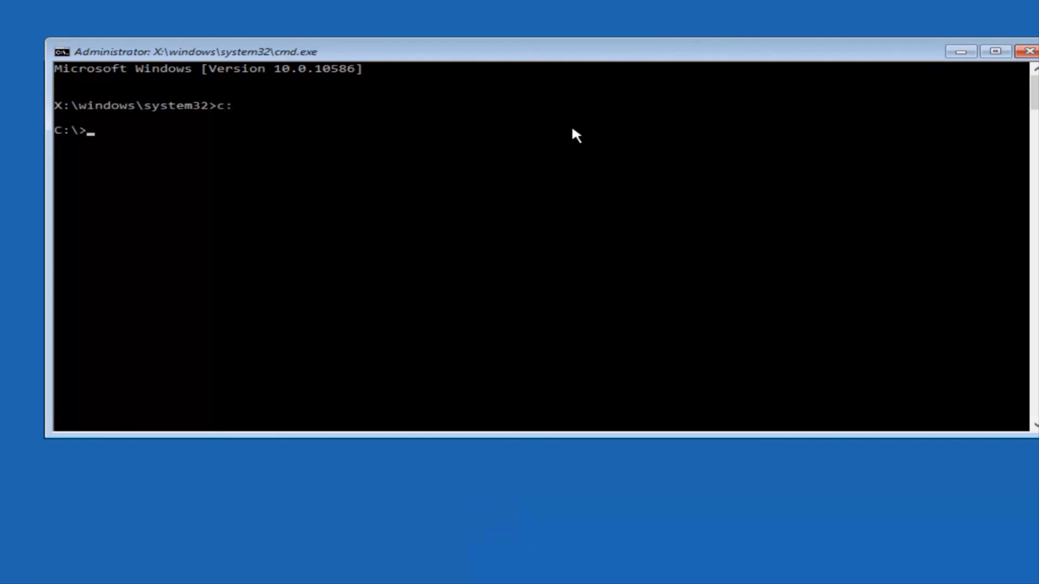
pyautogui.write('dir')
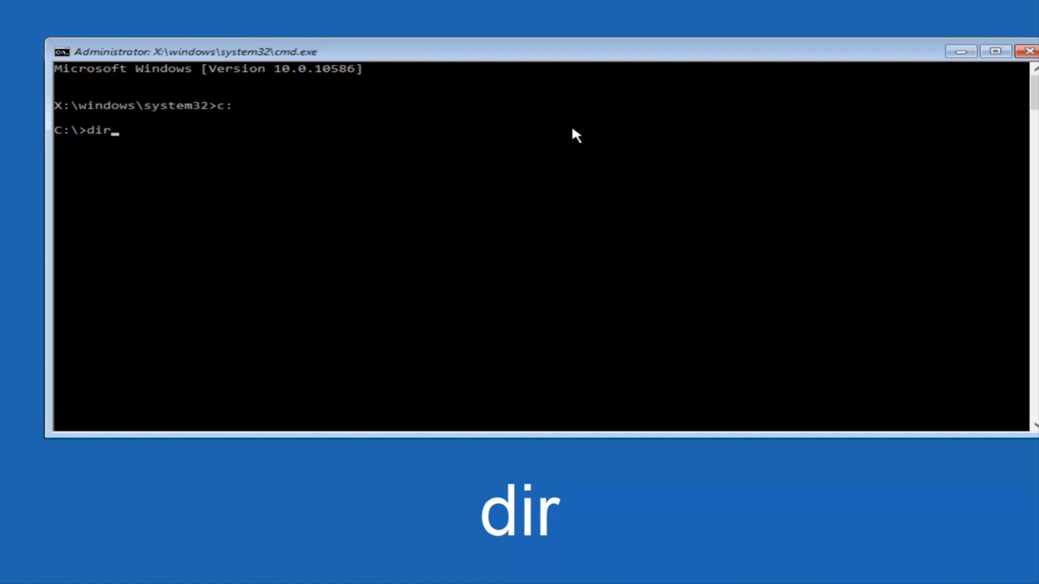
pyautogui.press('Return')
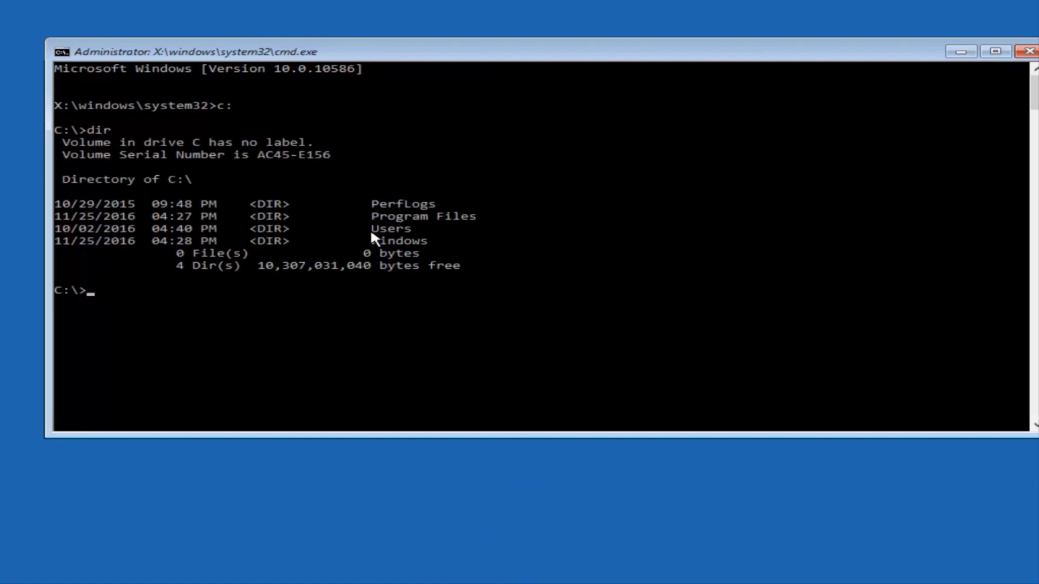
pyautogui.moveTo(398, 210)
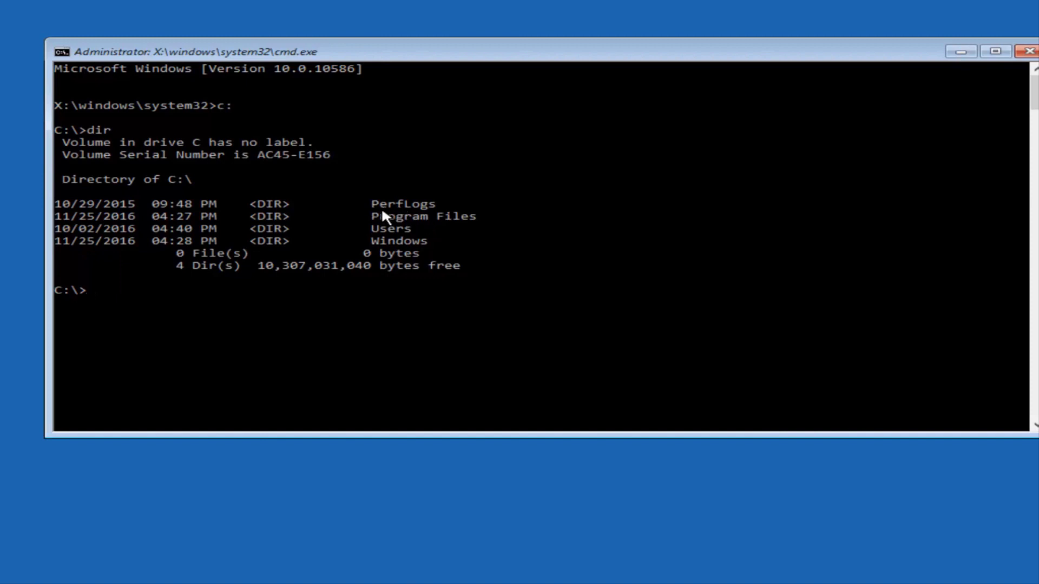
pyautogui.moveTo(115, 300)
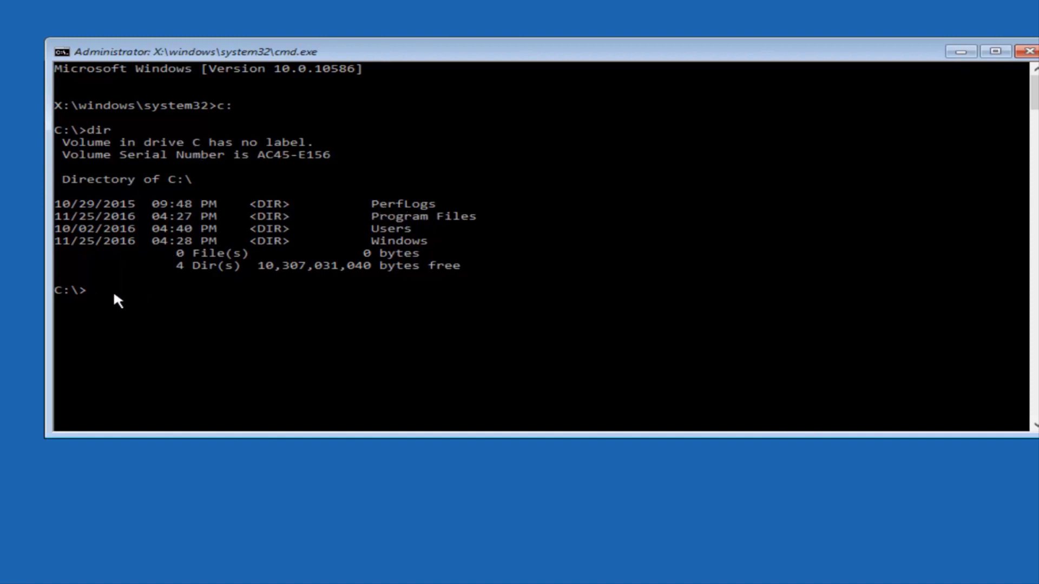
pyautogui.moveTo(124, 306)
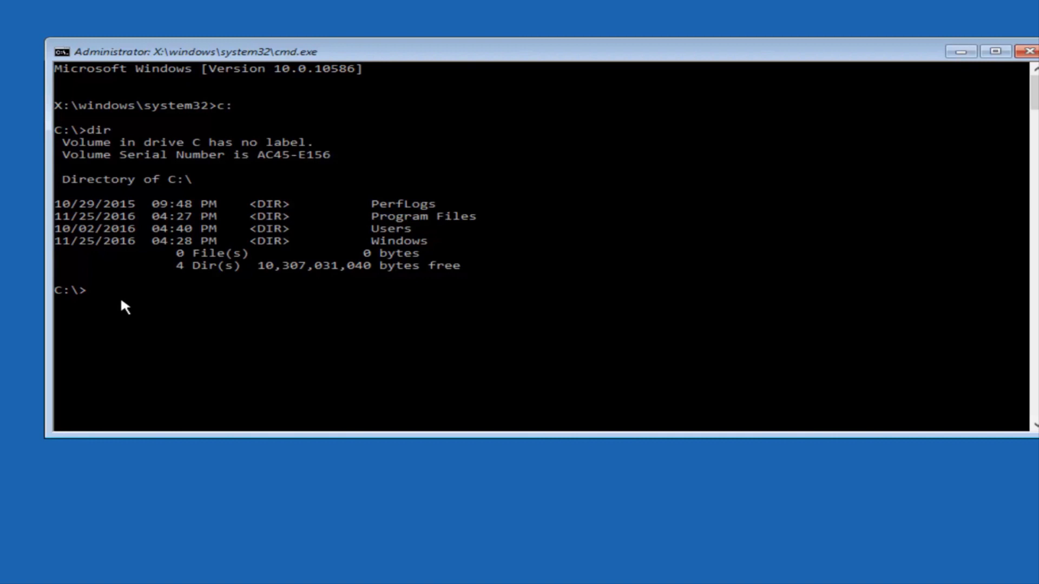
# Enter the cd \windows\system32\config command to reach the registry config folder
pyautogui.write('cd')
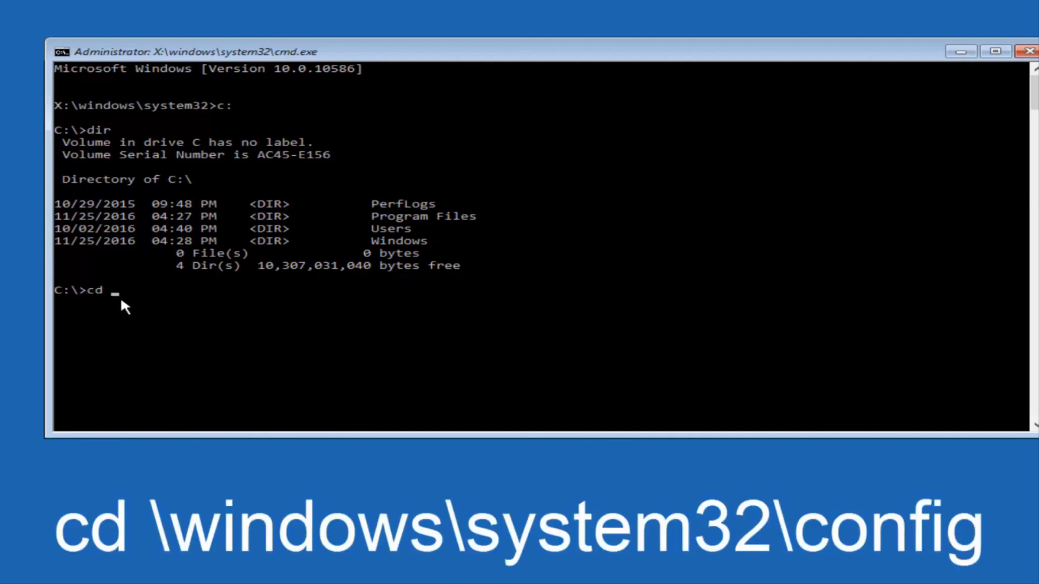
pyautogui.write('\\win')
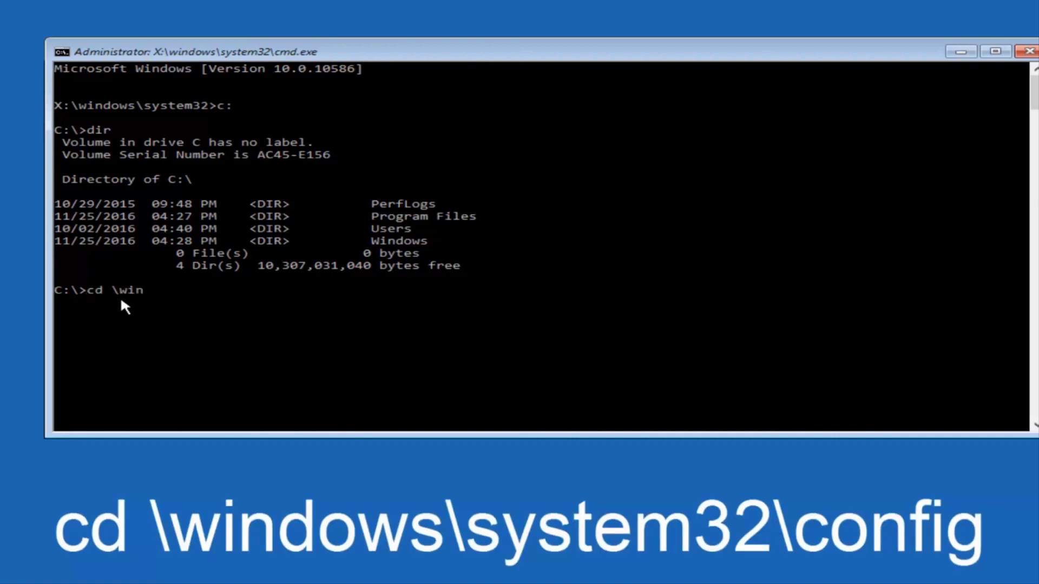
pyautogui.write('dows\\')
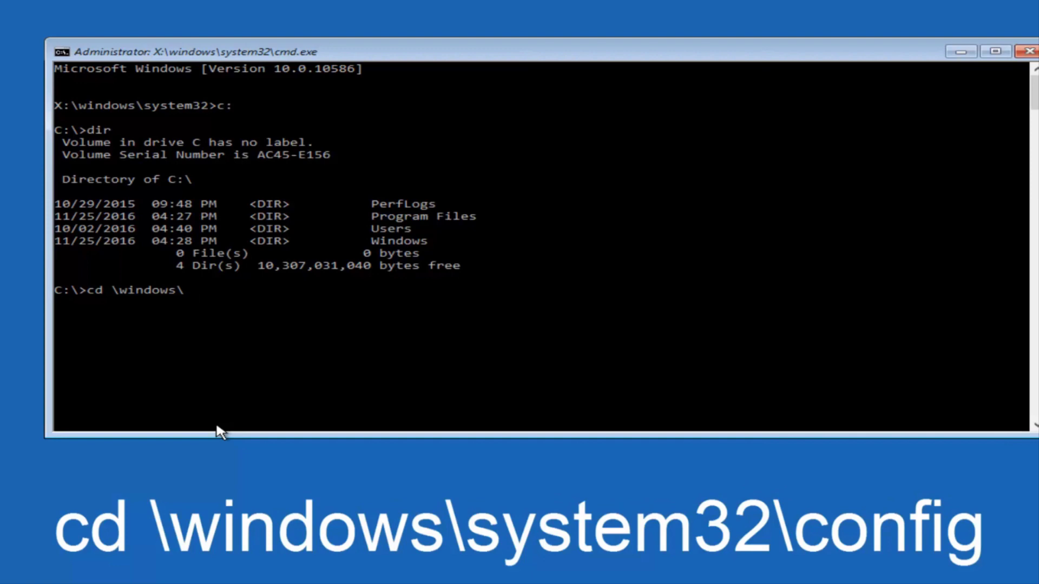
pyautogui.write('system32')
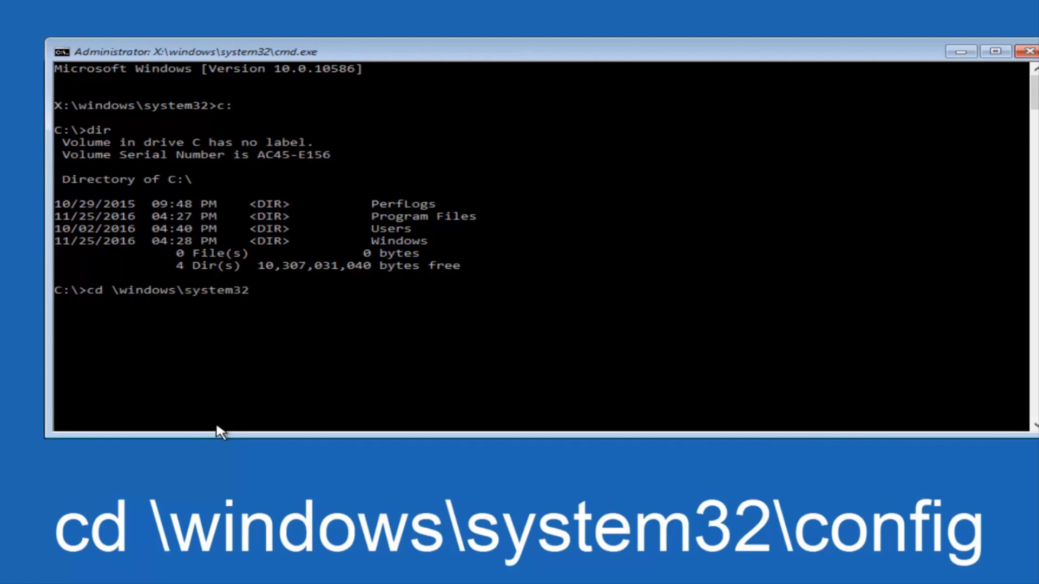
pyautogui.write('\\')
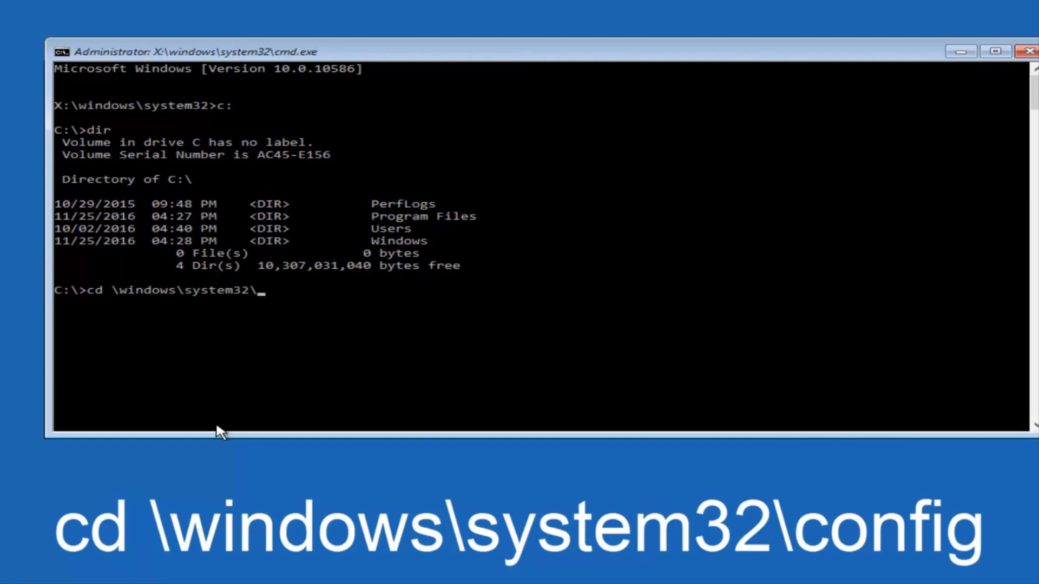
pyautogui.write('config')
pyautogui.write('MD')
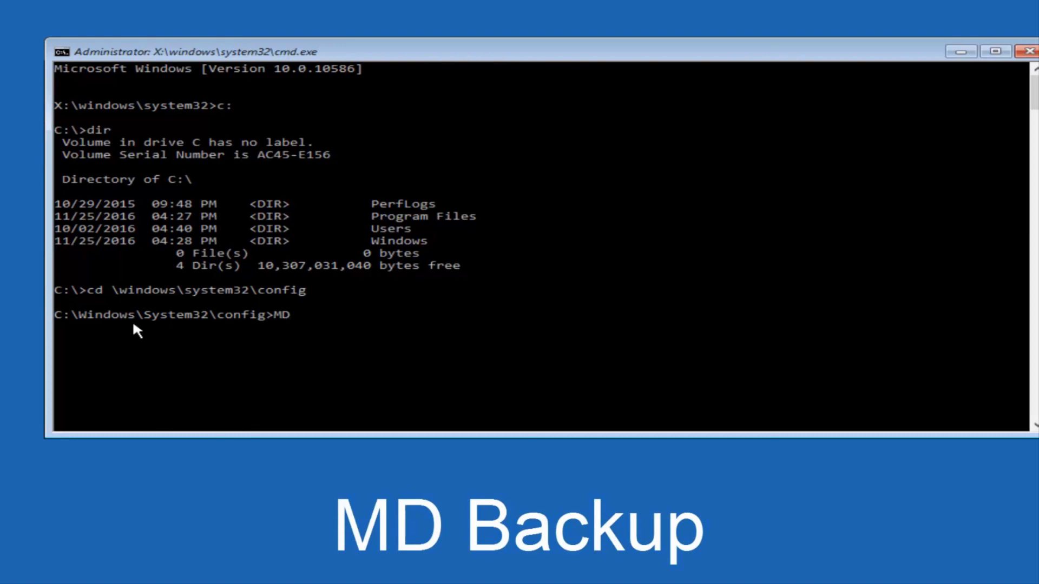
# Run MD Backup to make a Backup folder inside config
pyautogui.write('Backup')
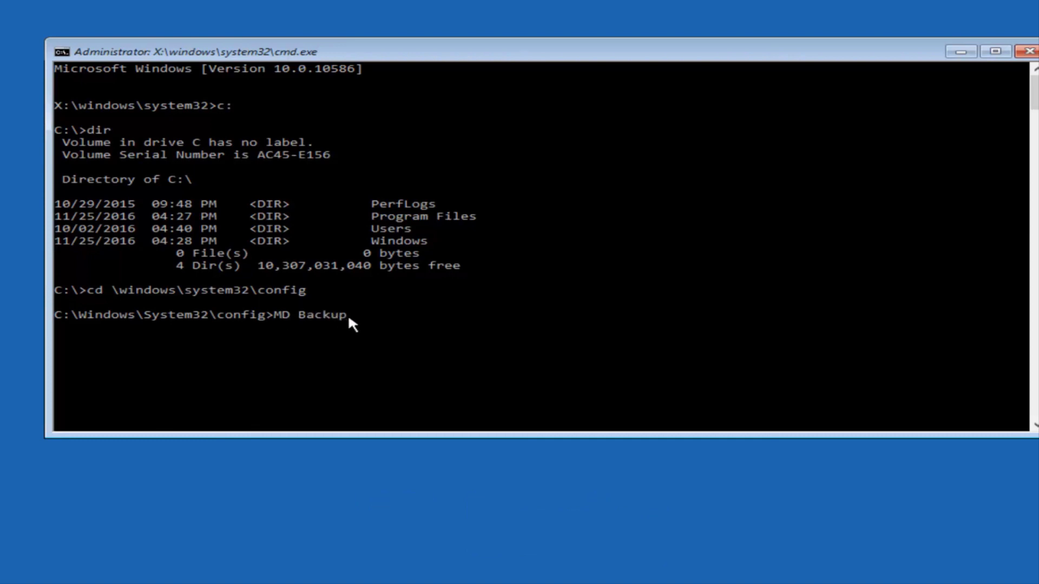
pyautogui.moveTo(320, 318)
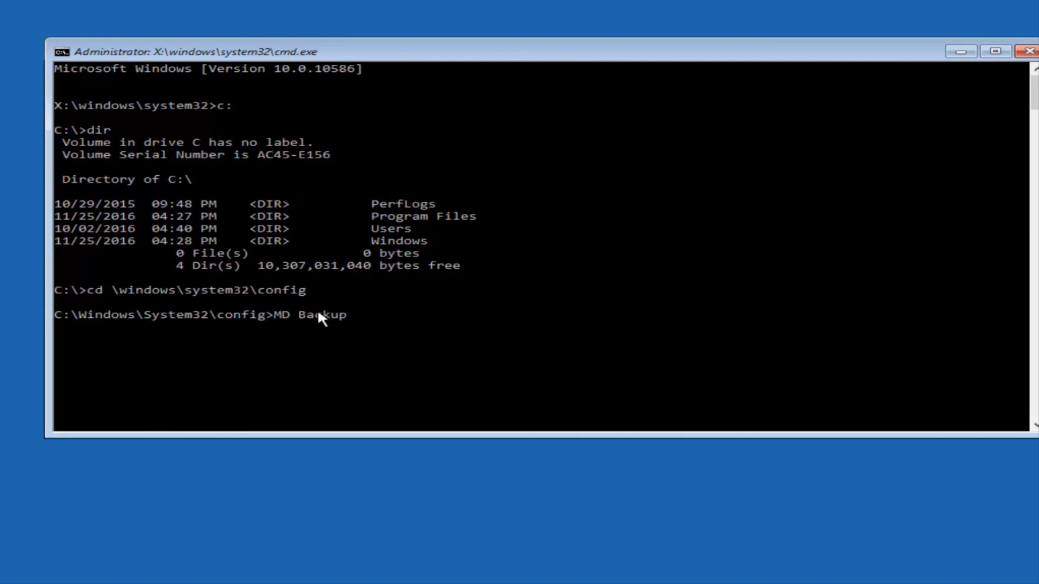
pyautogui.moveTo(427, 322)
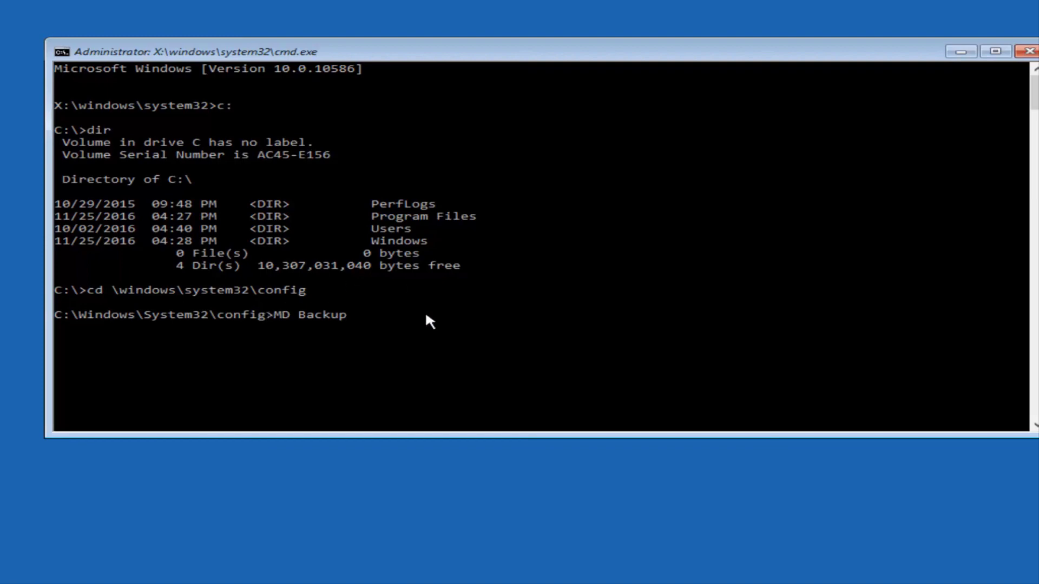
pyautogui.moveTo(415, 318)
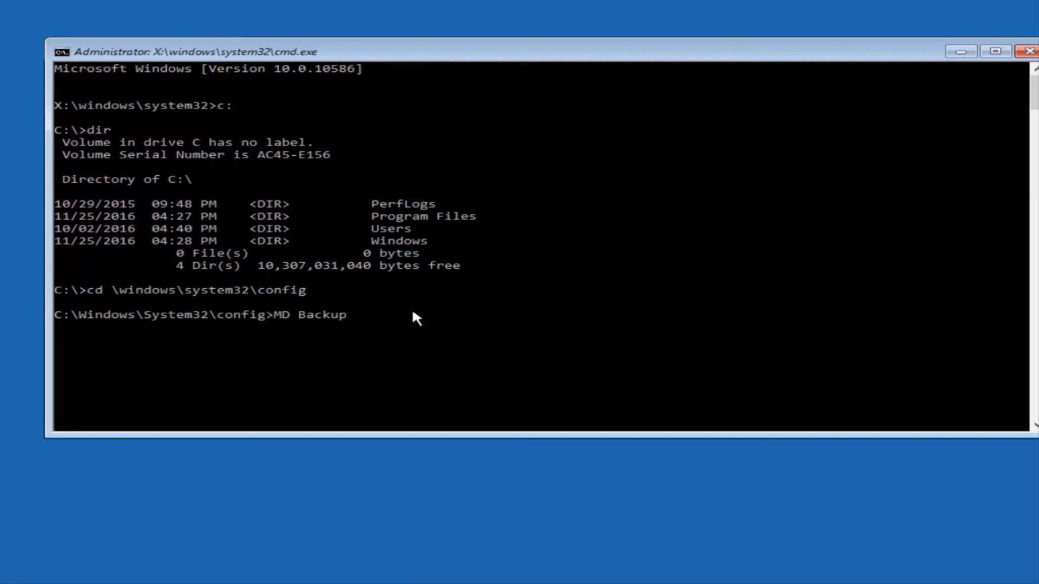
pyautogui.press('Return')
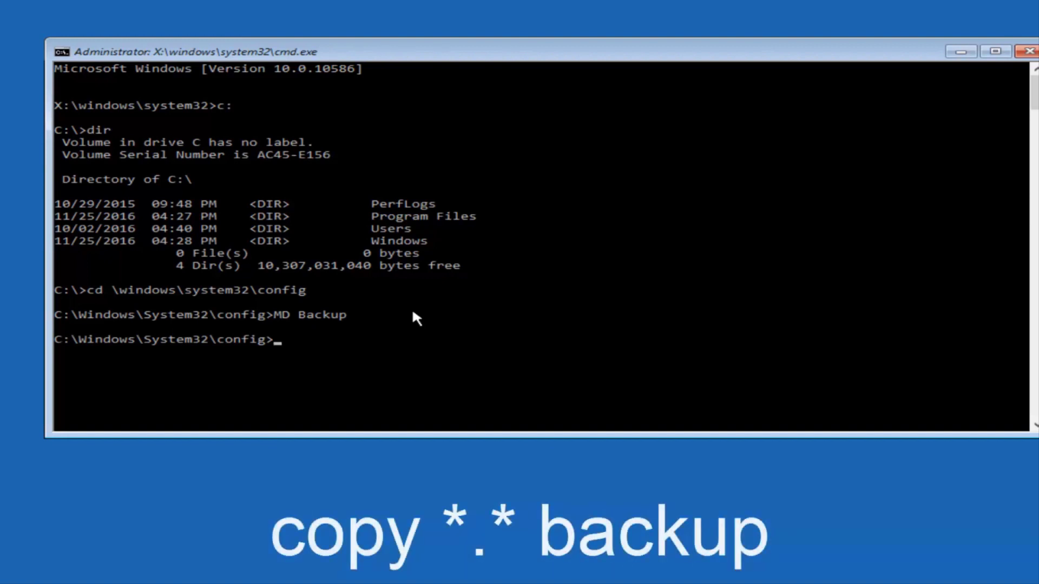
# Run copy *.* backup to duplicate the 10 config files, including SAM and SYSTEM, into Backup
pyautogui.write('copy')
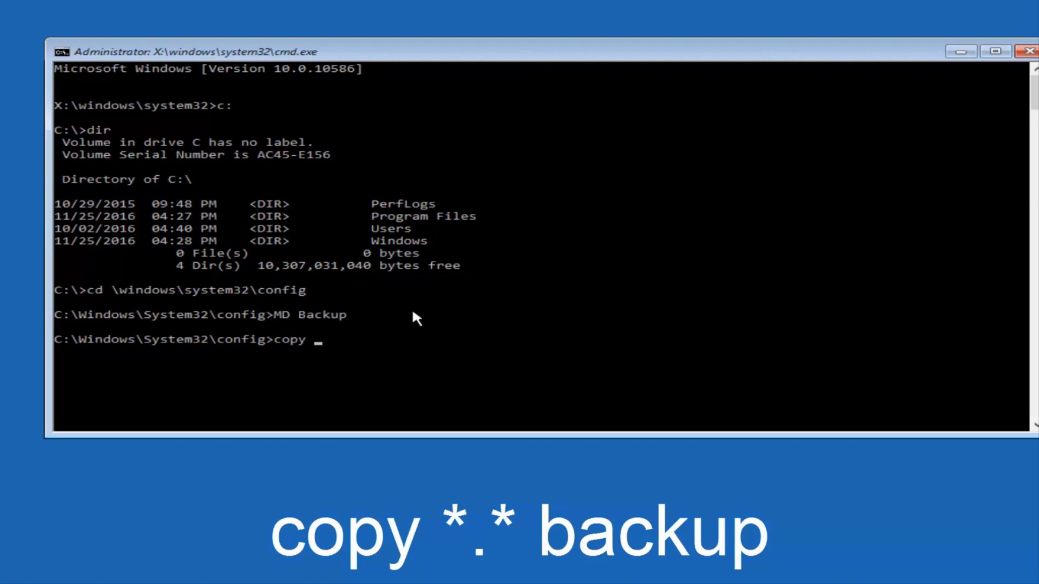
pyautogui.write('*.')
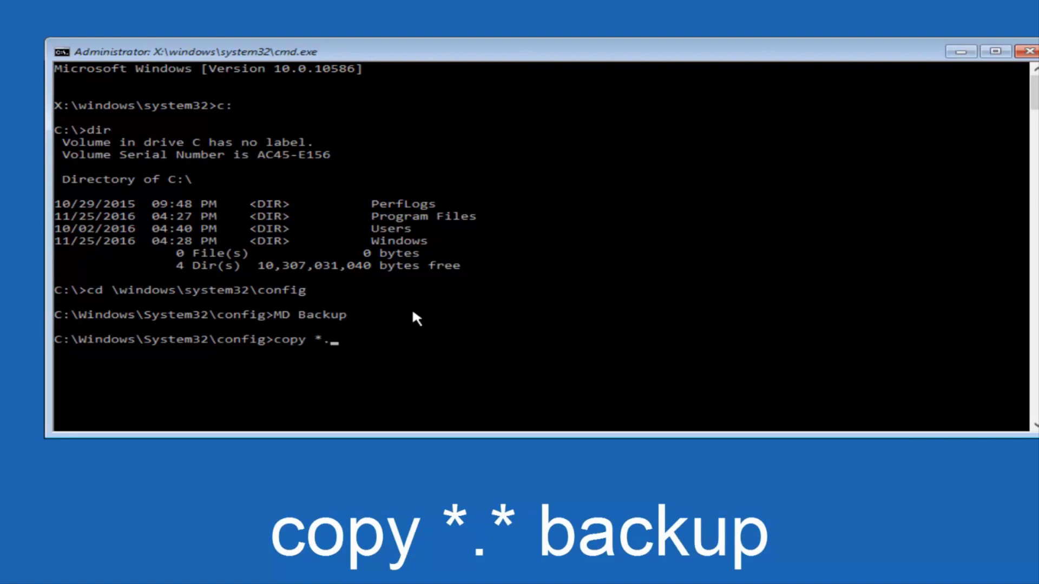
pyautogui.write('*')
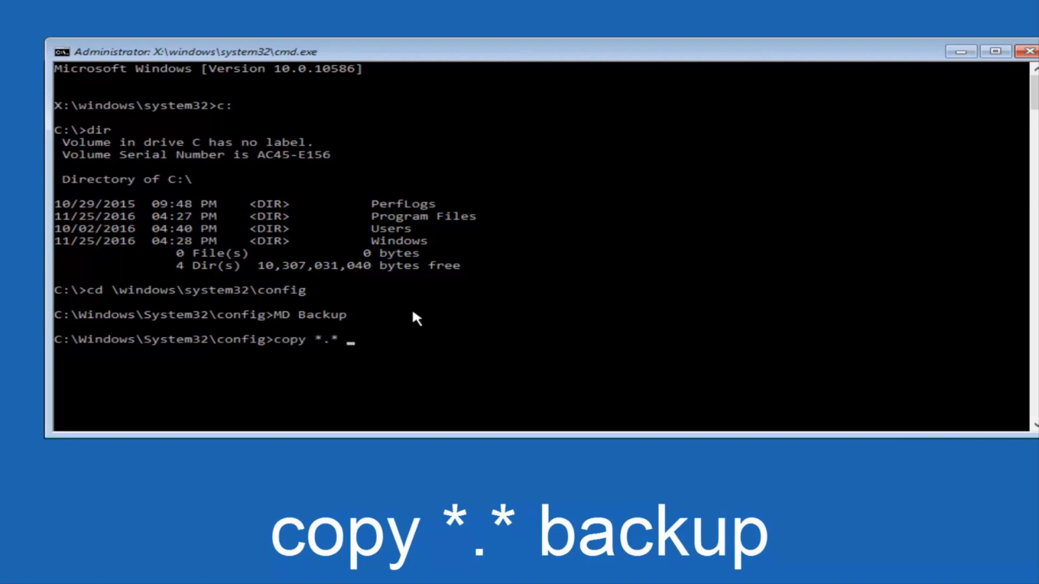
pyautogui.write('backup')
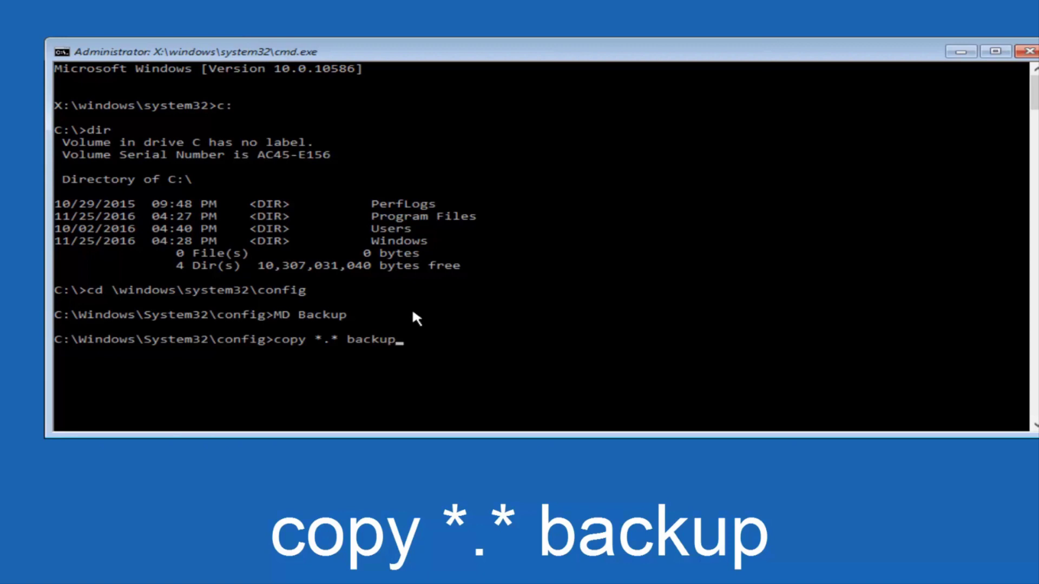
pyautogui.press('Return')
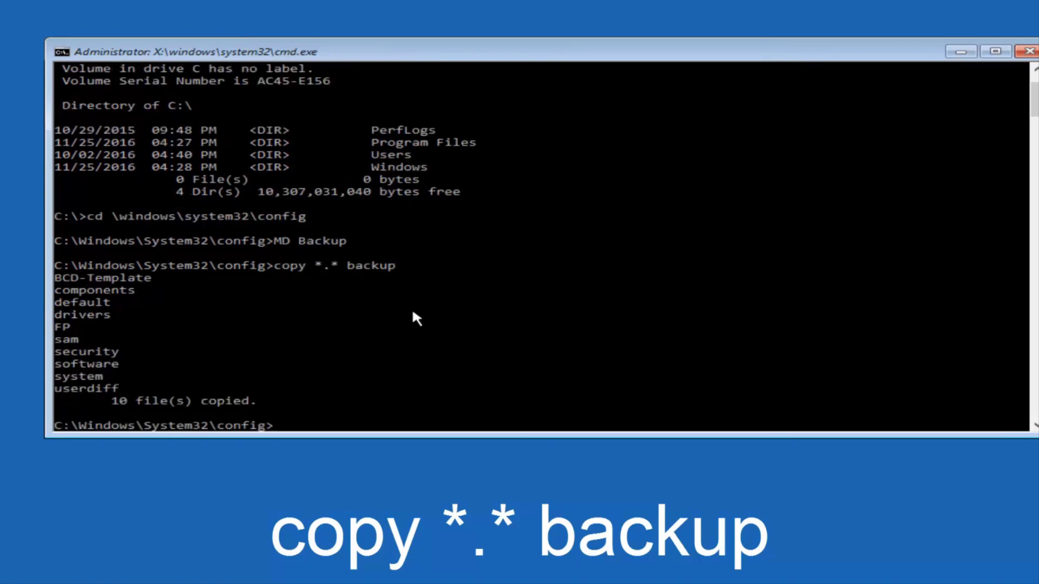
# Change into the RegBack subfolder and type dir at its prompt
pyautogui.write('CD')
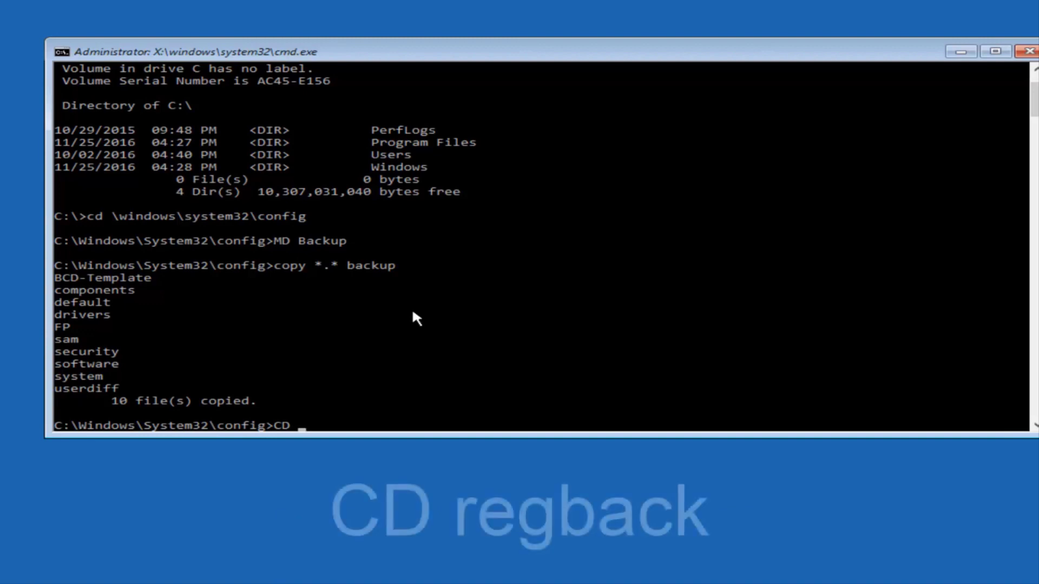
pyautogui.write('regbac')
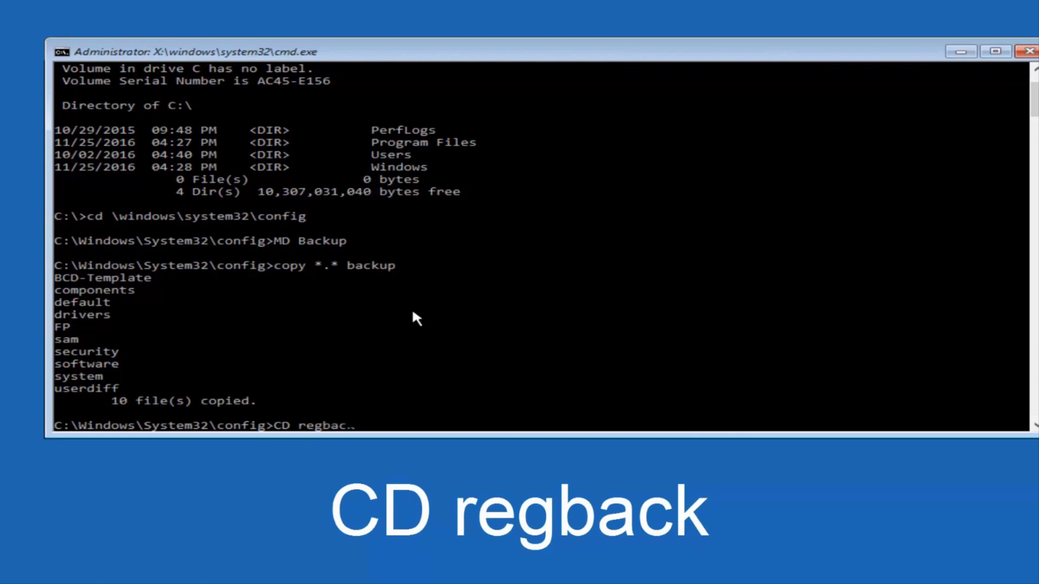
pyautogui.press('Return')
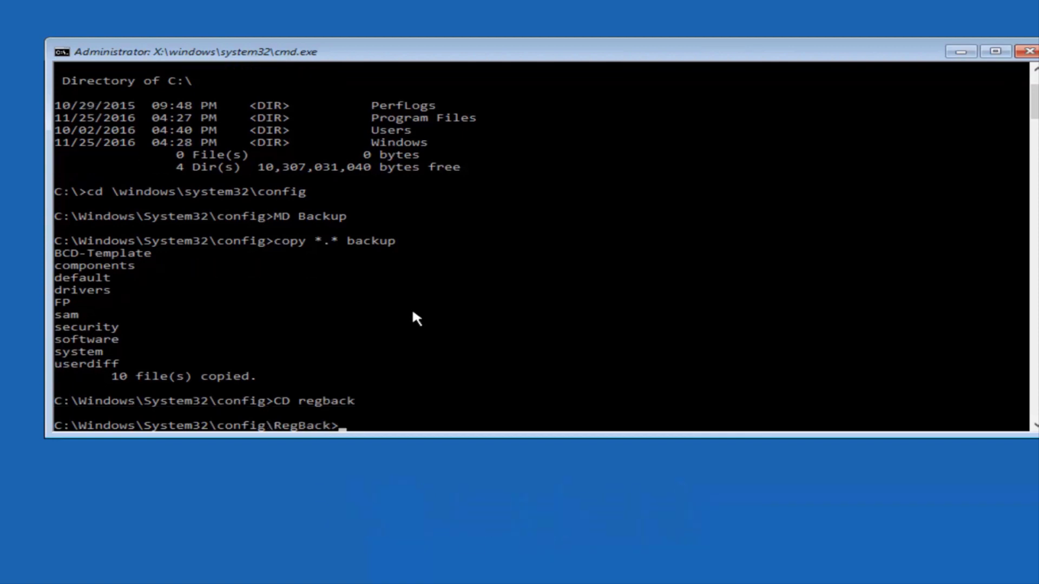
pyautogui.write('di')
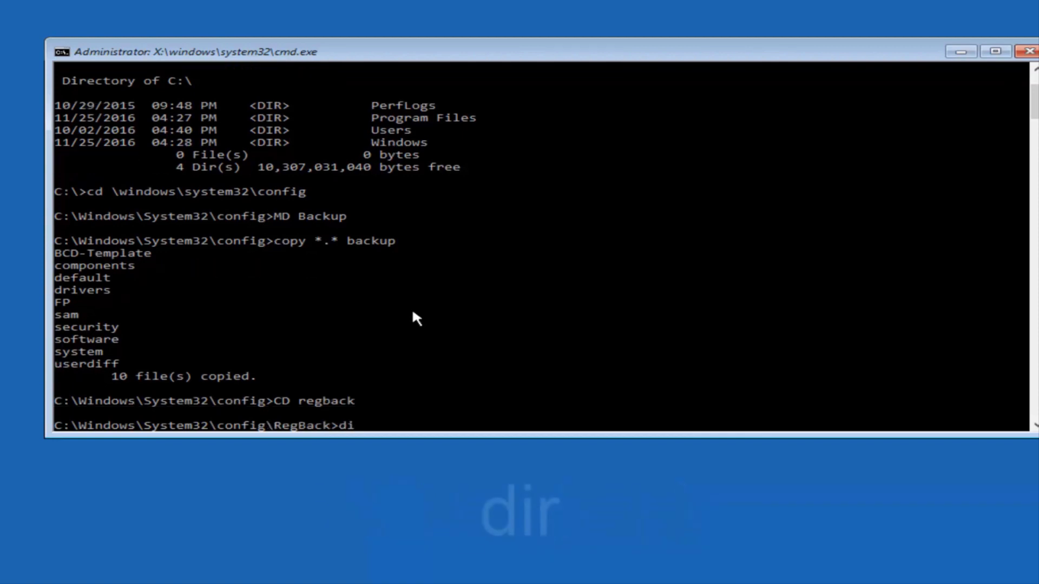
pyautogui.write('r')
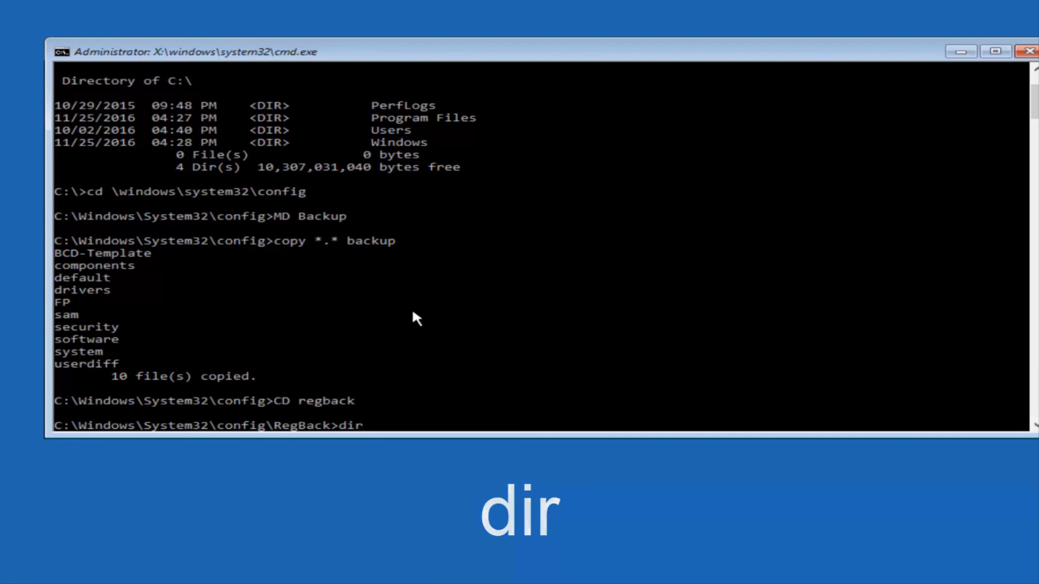
# Run dir in RegBack, showing DEFAULT, SAM, SECURITY, SOFTWARE and SYSTEM at 0 bytes
pyautogui.press('Return')
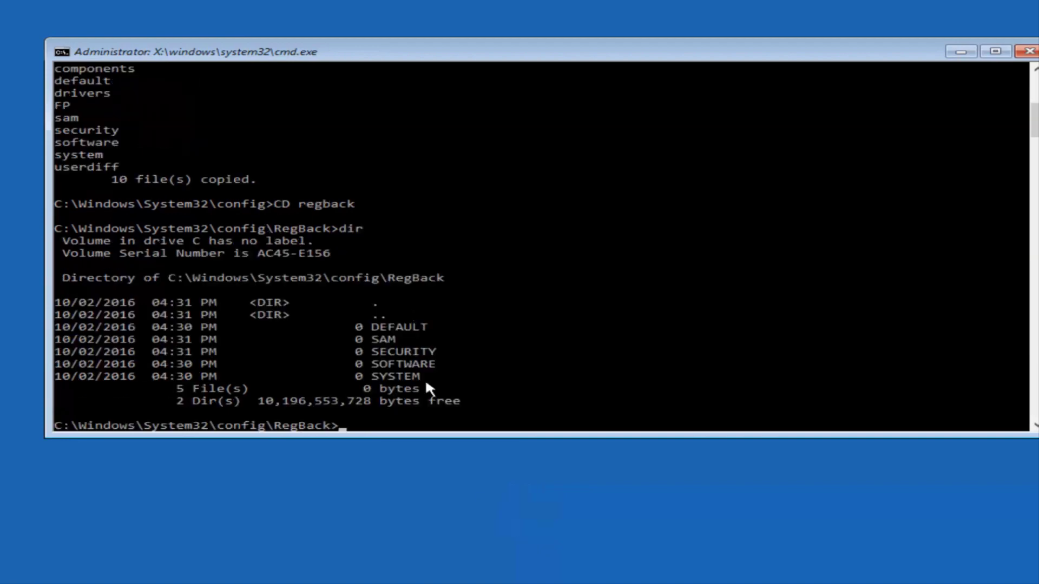
pyautogui.moveTo(331, 384)
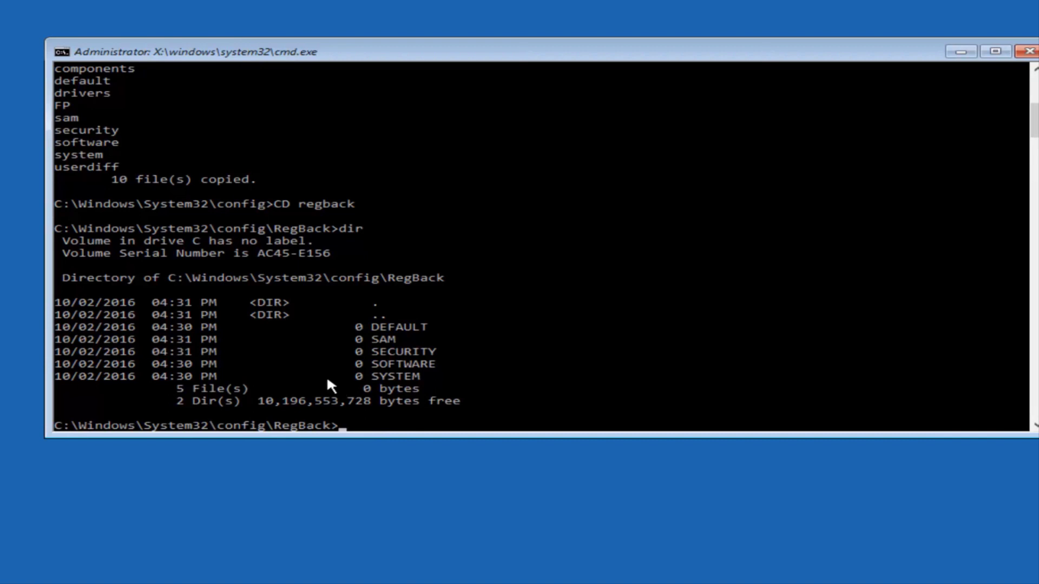
pyautogui.moveTo(334, 361)
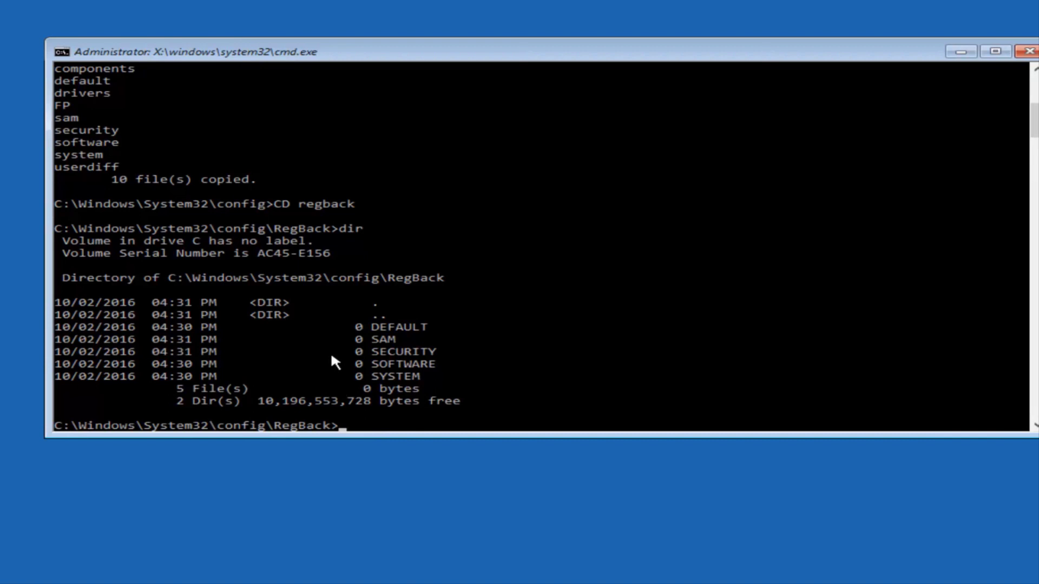
pyautogui.moveTo(351, 327)
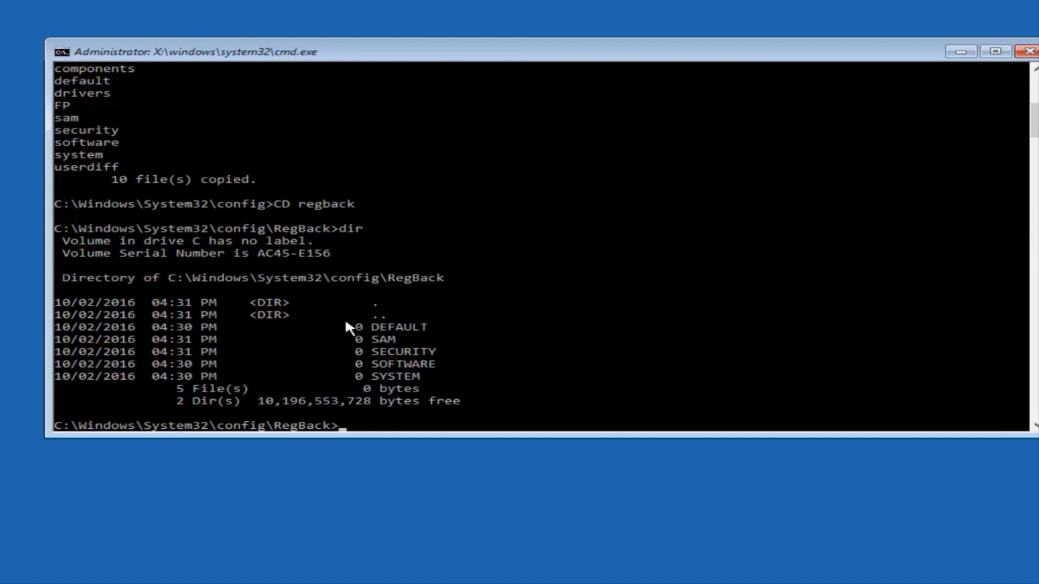
pyautogui.moveTo(362, 359)
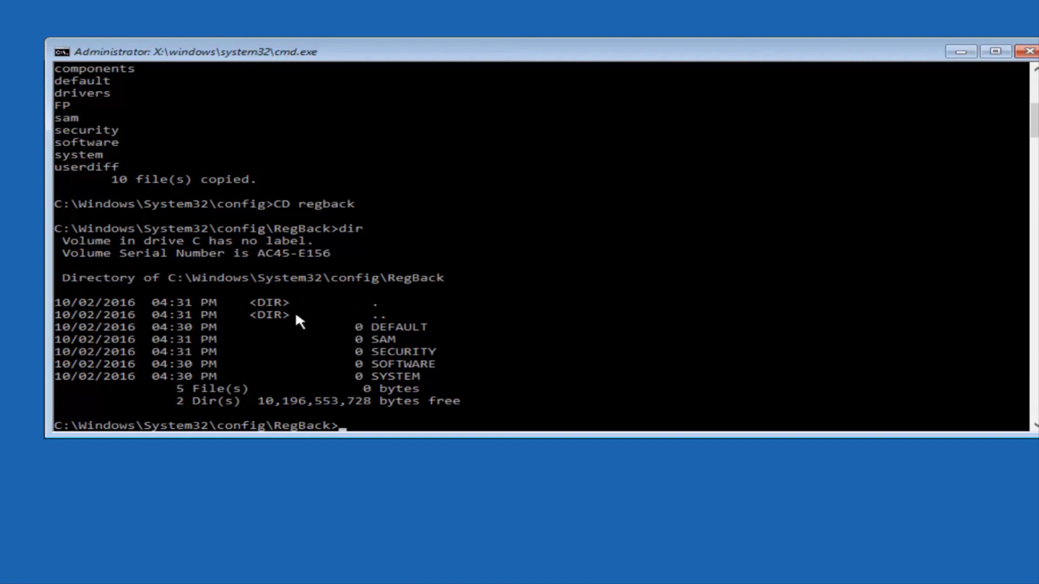
pyautogui.moveTo(343, 339)
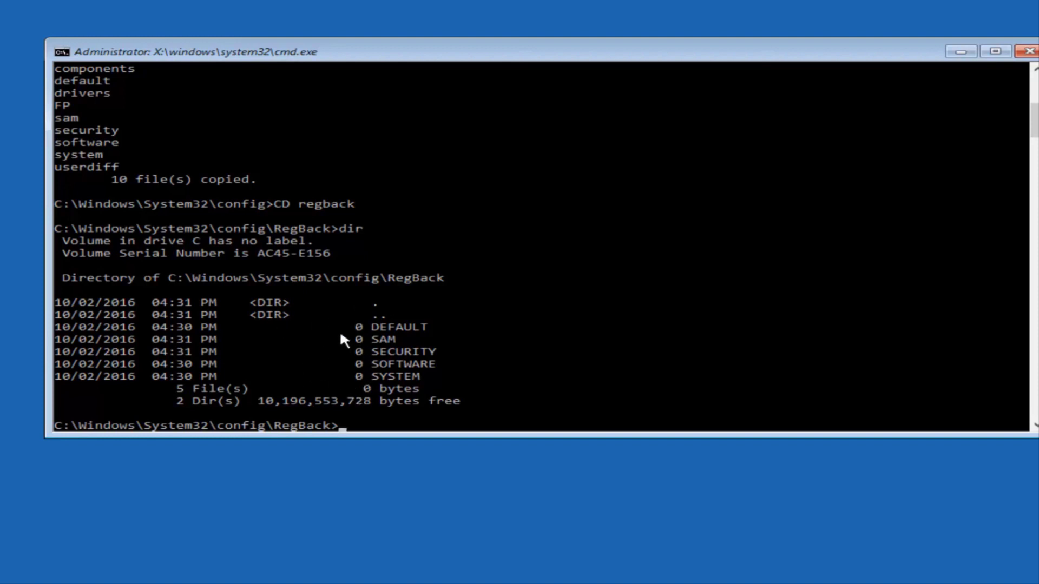
pyautogui.moveTo(364, 377)
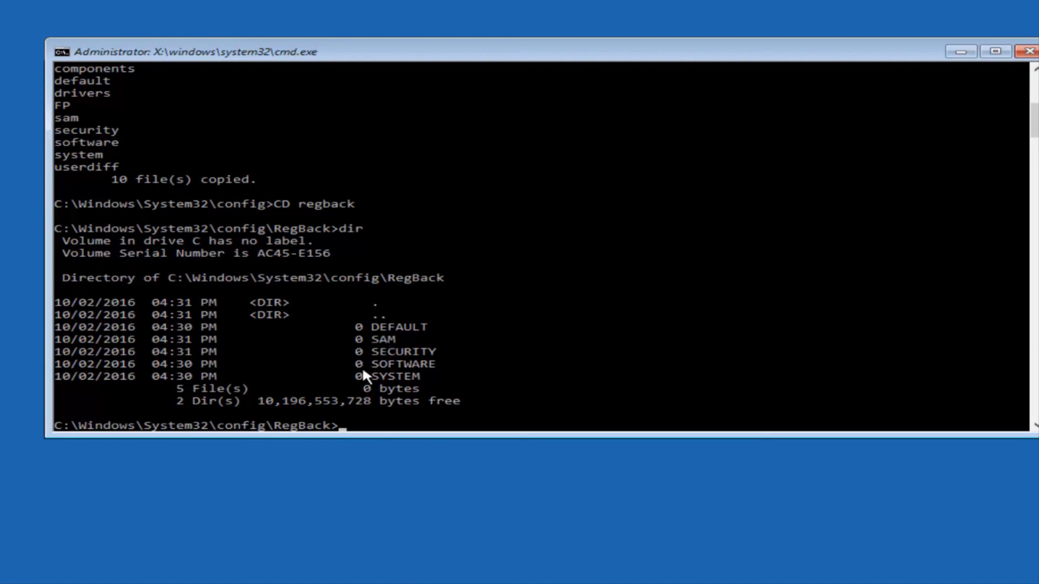
pyautogui.moveTo(358, 377)
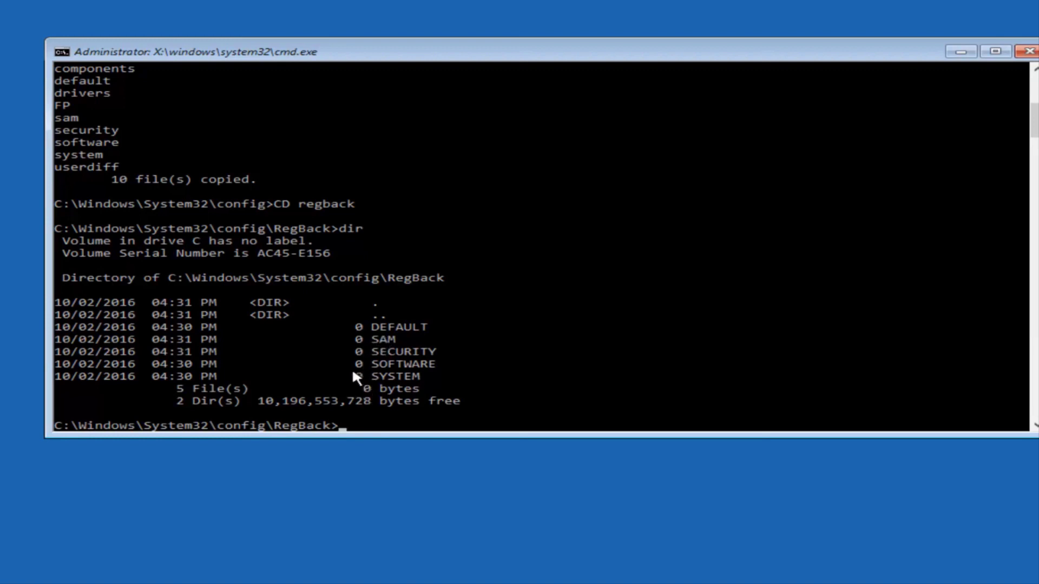
pyautogui.moveTo(331, 384)
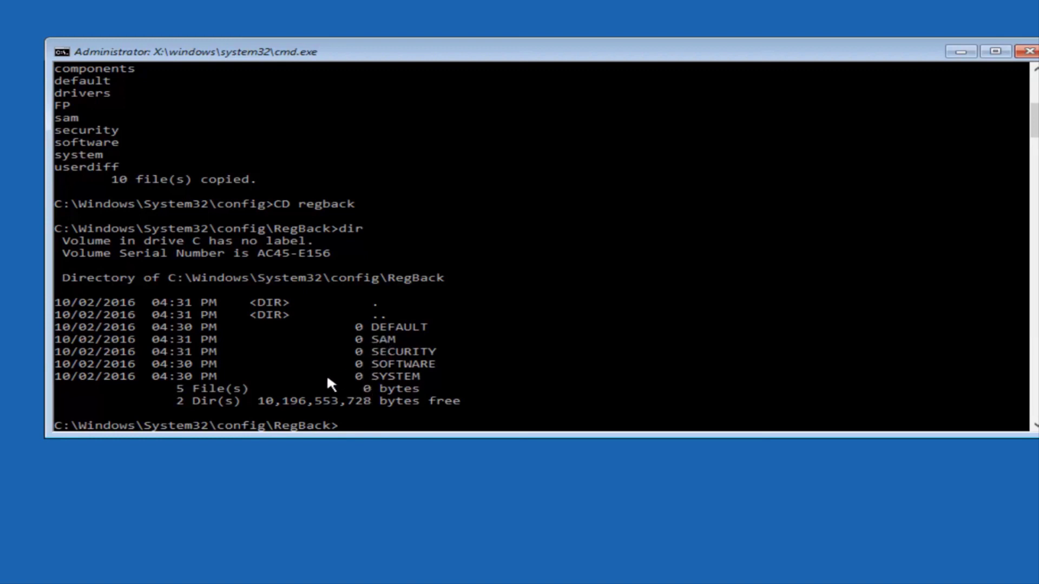
pyautogui.moveTo(329, 347)
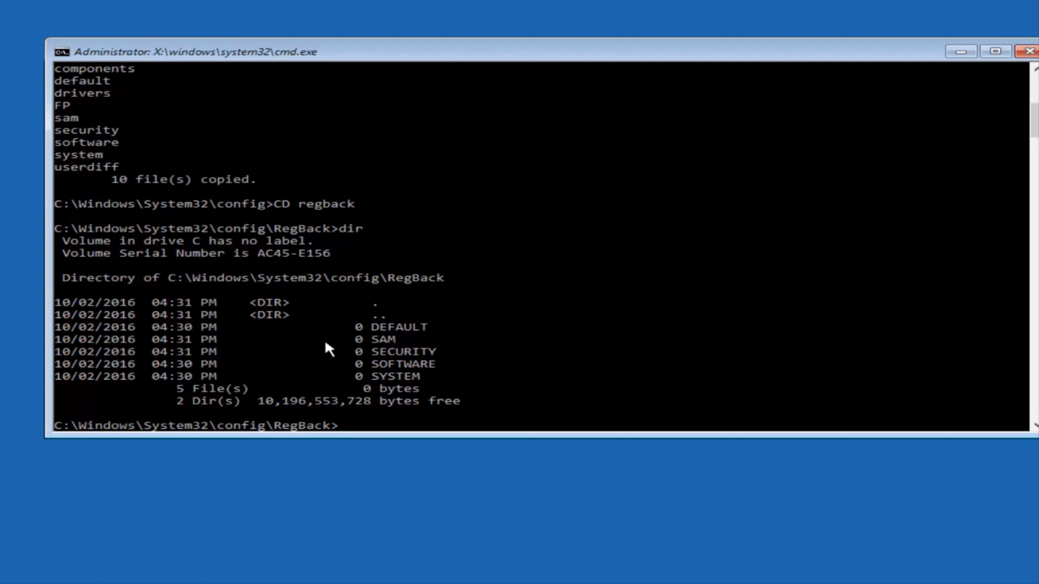
pyautogui.moveTo(142, 477)
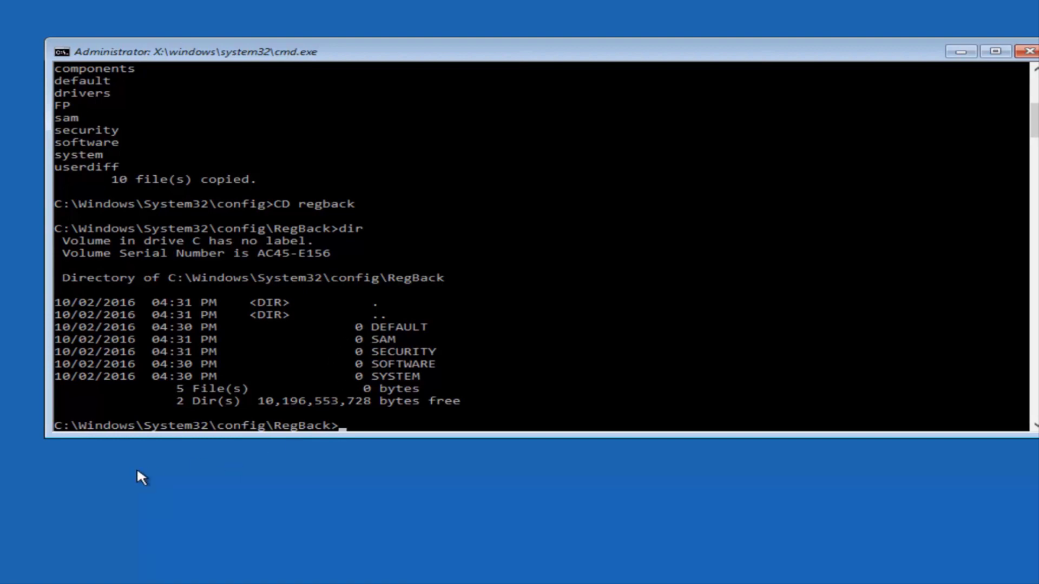
# Run copy *.* .. from RegBack and answer A to overwrite all five hives in config
pyautogui.write('vo')
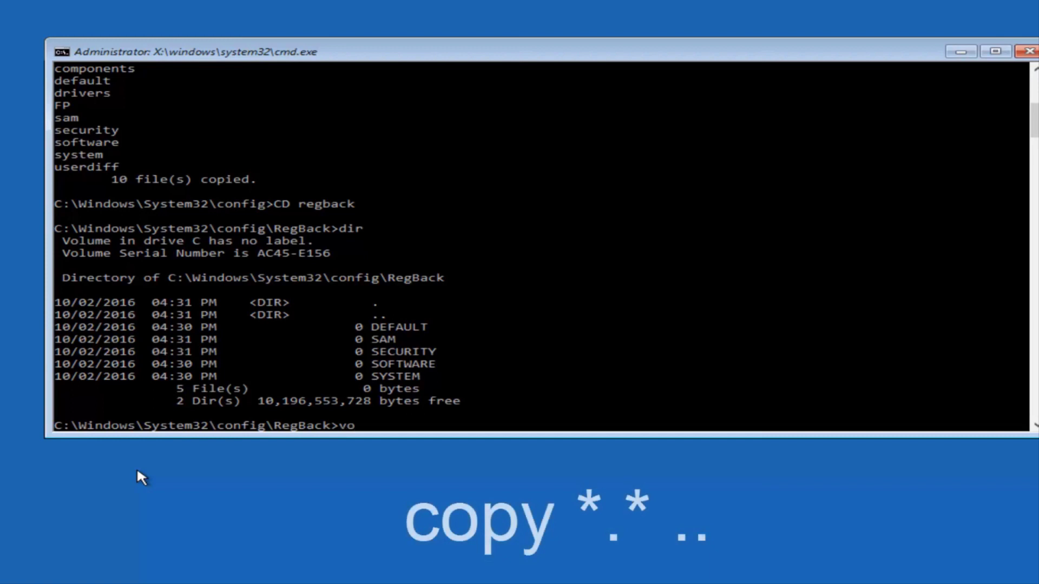
pyautogui.press('Backspace')
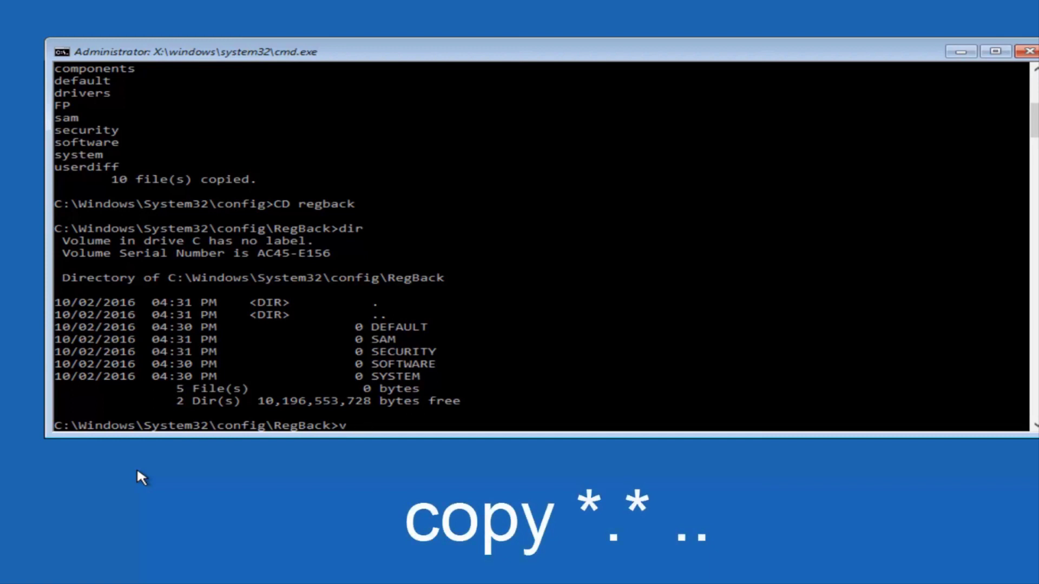
pyautogui.write('copy')
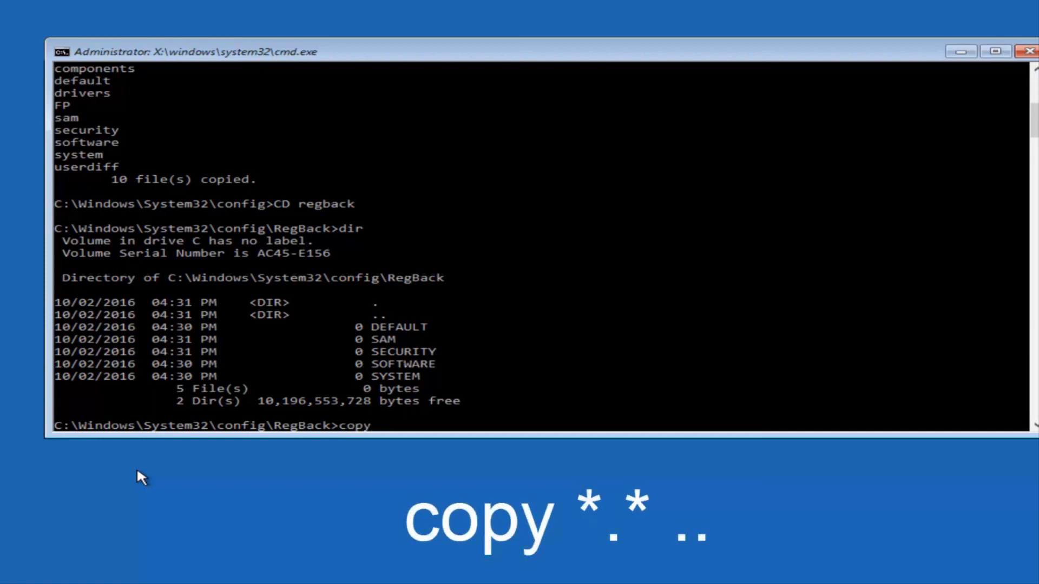
pyautogui.write('*.')
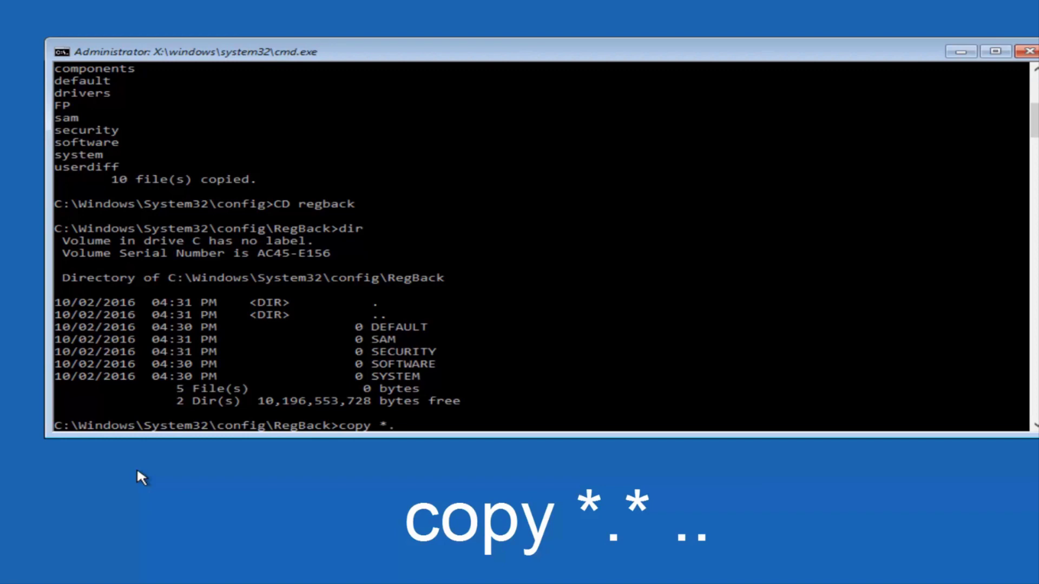
pyautogui.write('*')
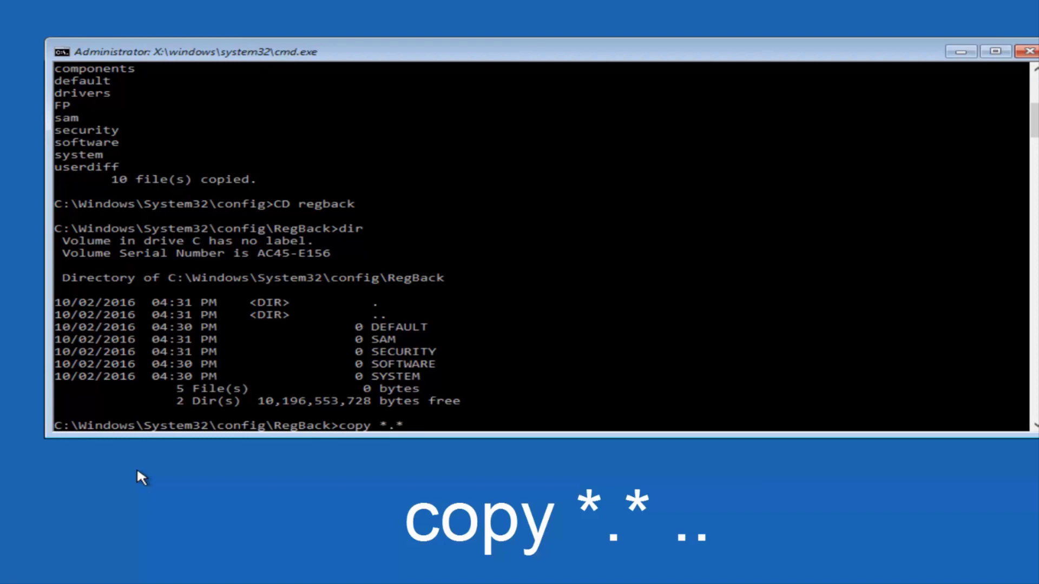
pyautogui.press('Return')
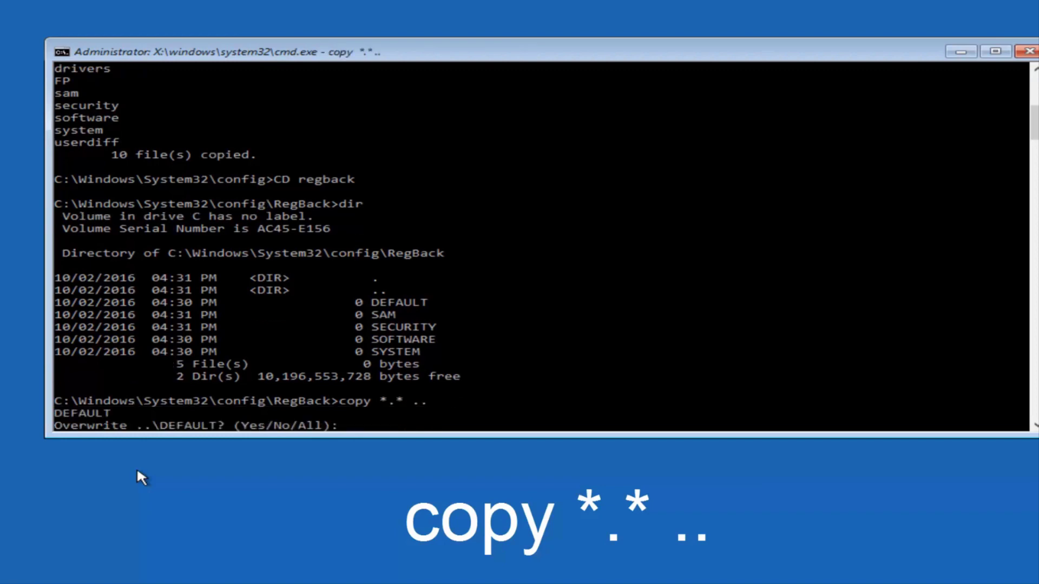
pyautogui.write('A')
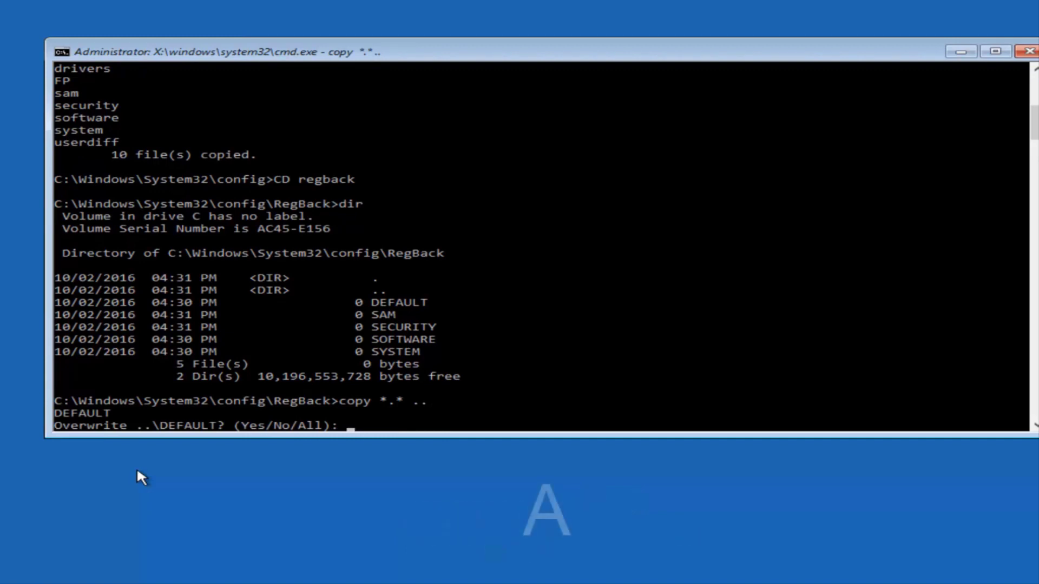
pyautogui.write('A')
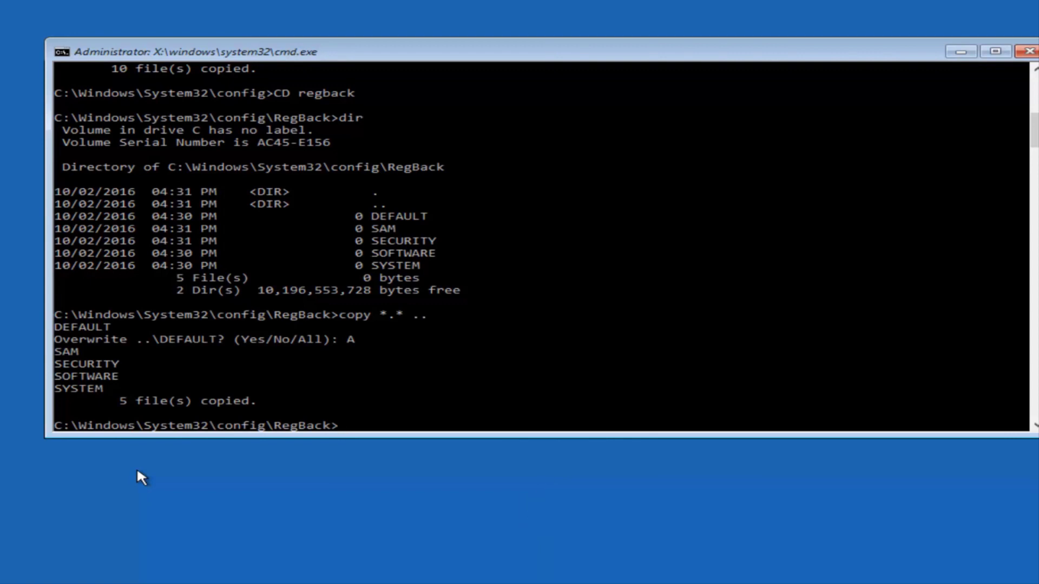
# Exit Command Prompt, returning to the Choose an option screen
pyautogui.write('exit')
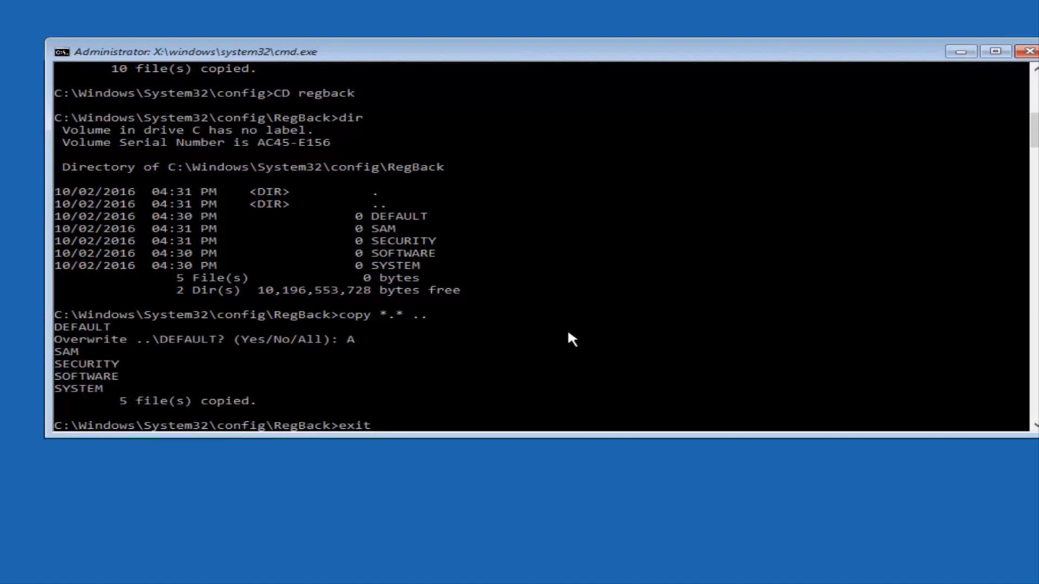
pyautogui.moveTo(381, 436)
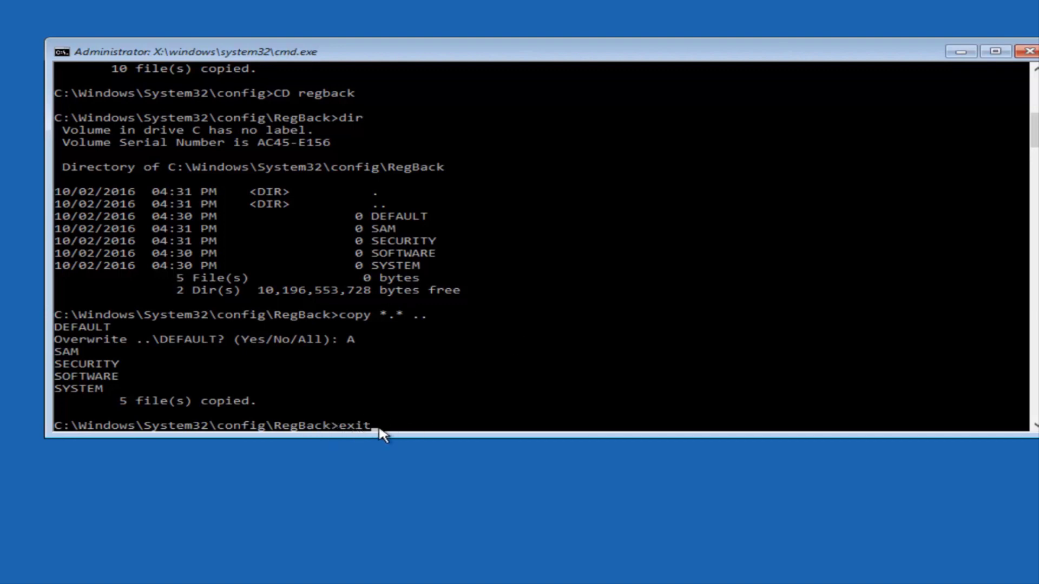
pyautogui.moveTo(487, 414)
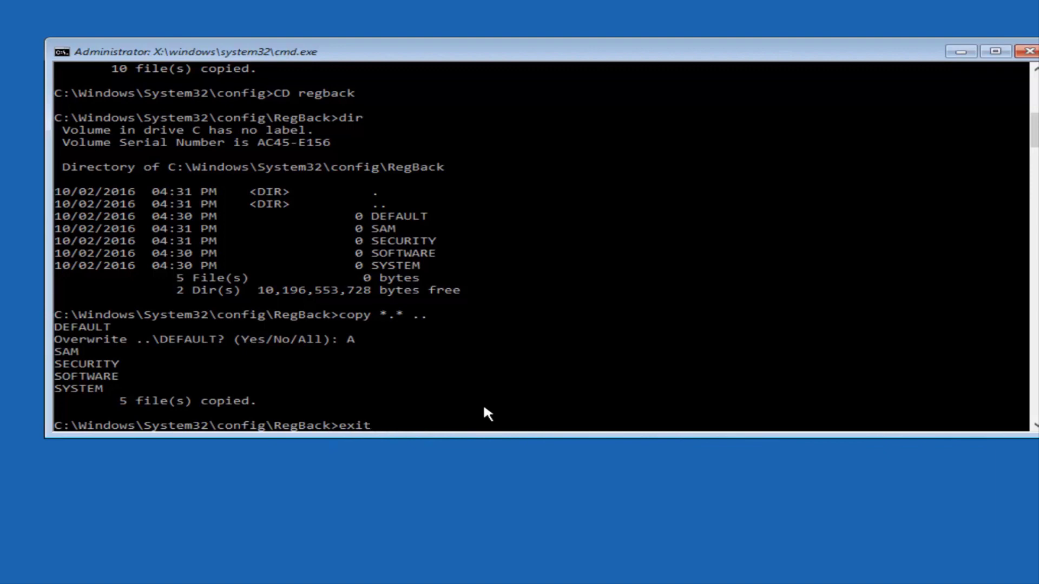
pyautogui.press('Return')
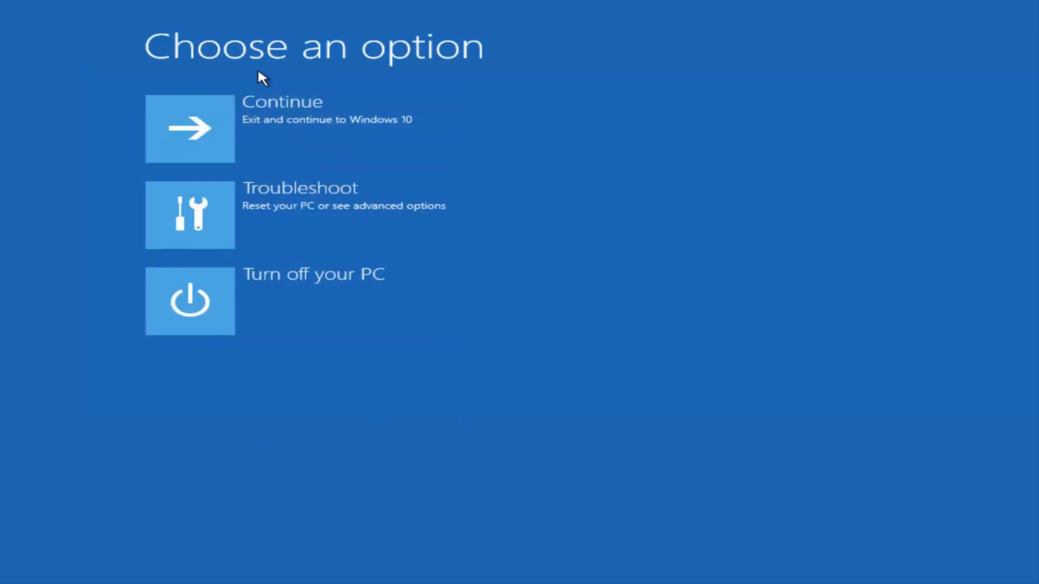